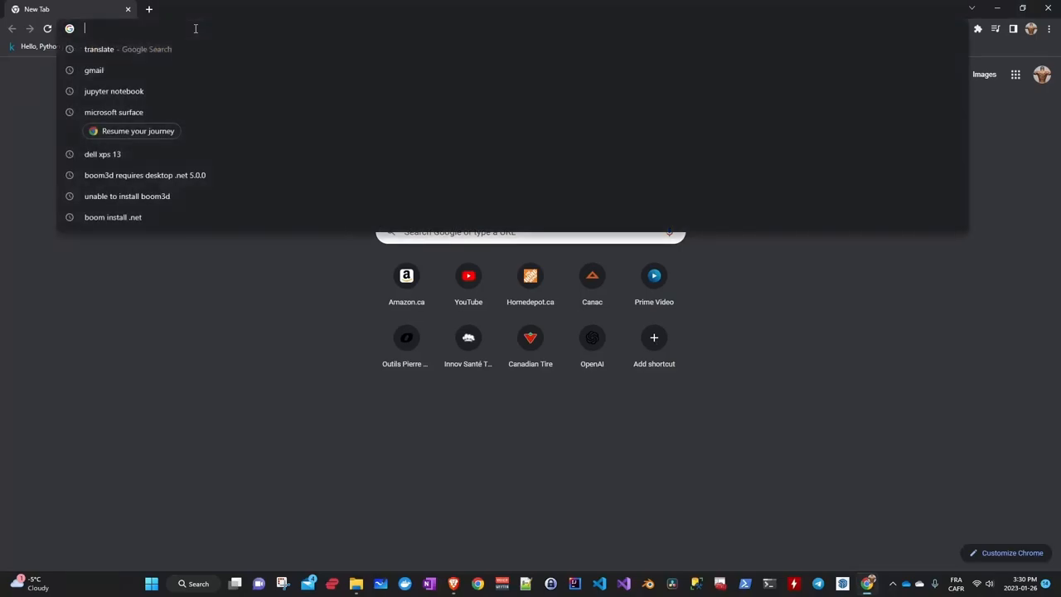
- Go to kaggle.com and look down through the Kaggle homepage
text(kaggle.com)
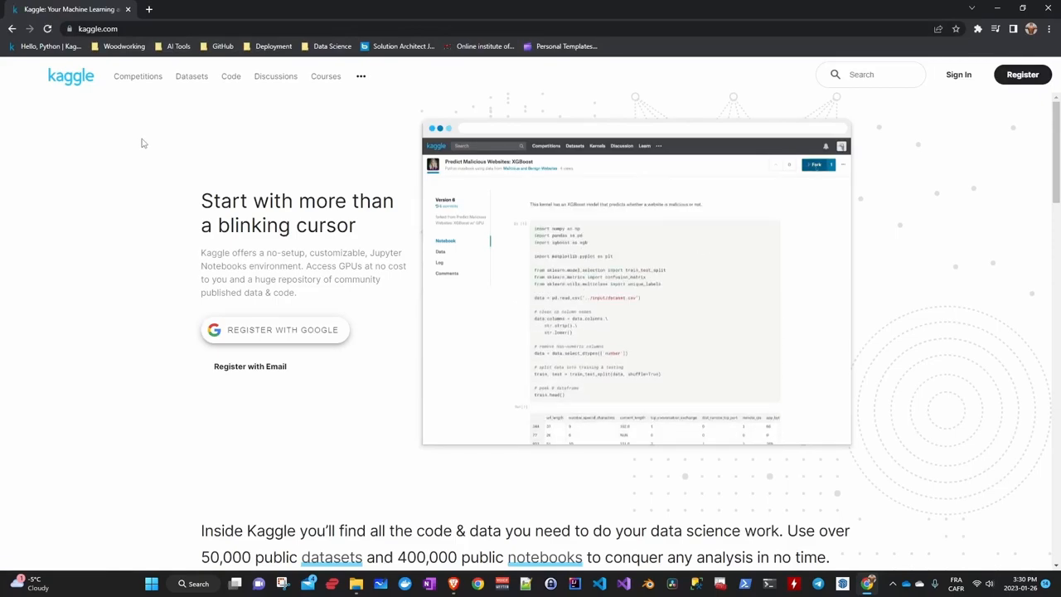
scroll(down, 3)
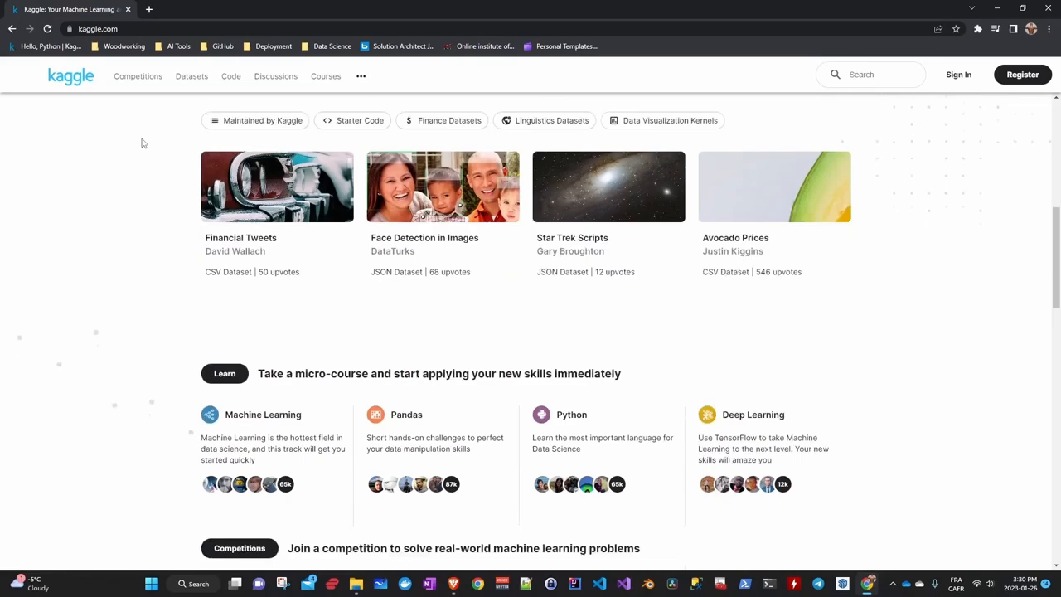
scroll(down, 3)
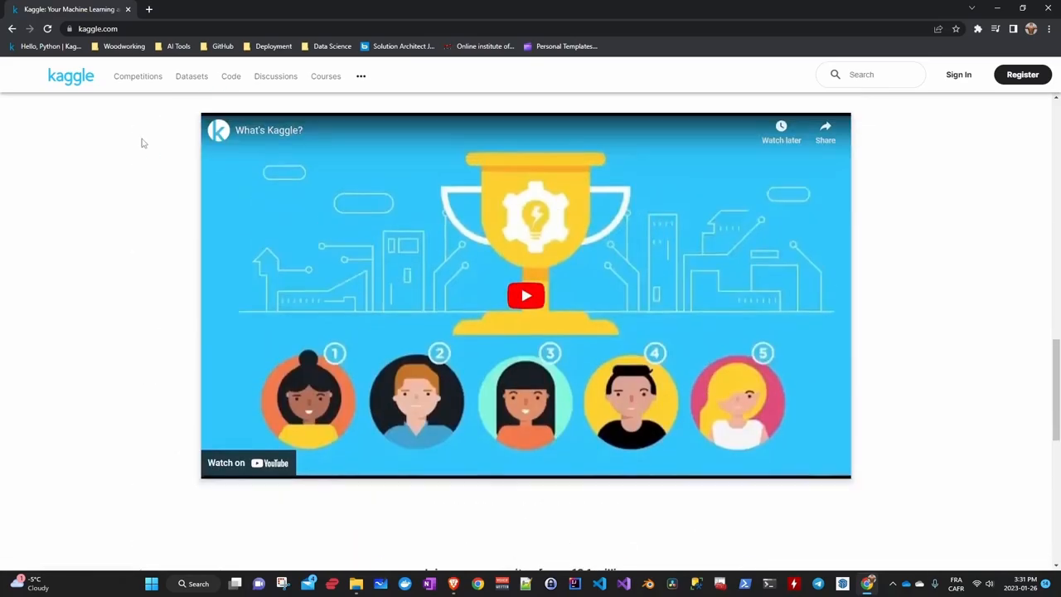
scroll(down, 3)
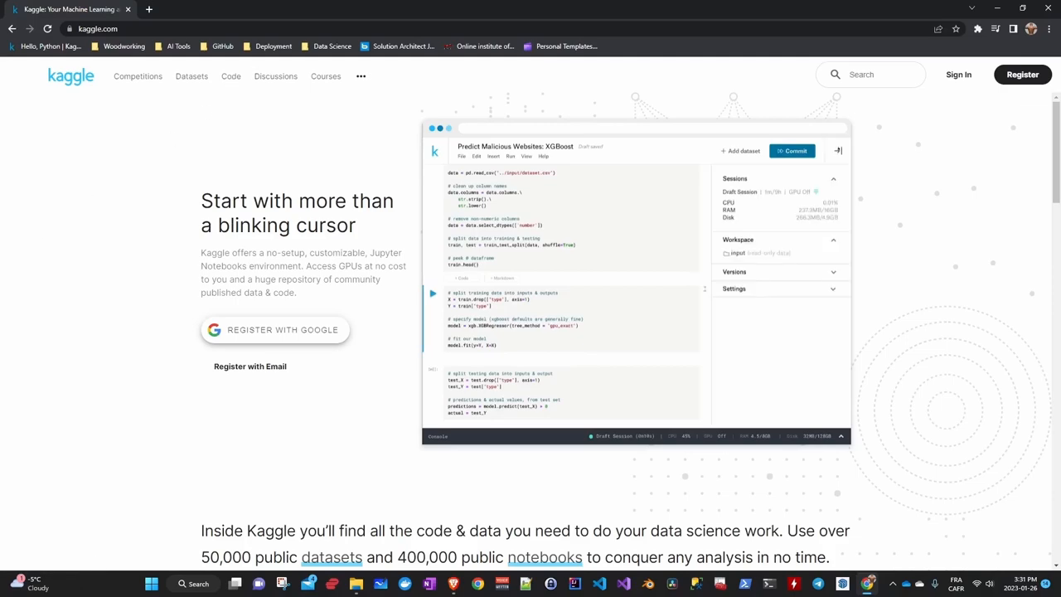
- Browse the Learn course list, then head to the Competitions section
click(734, 289)
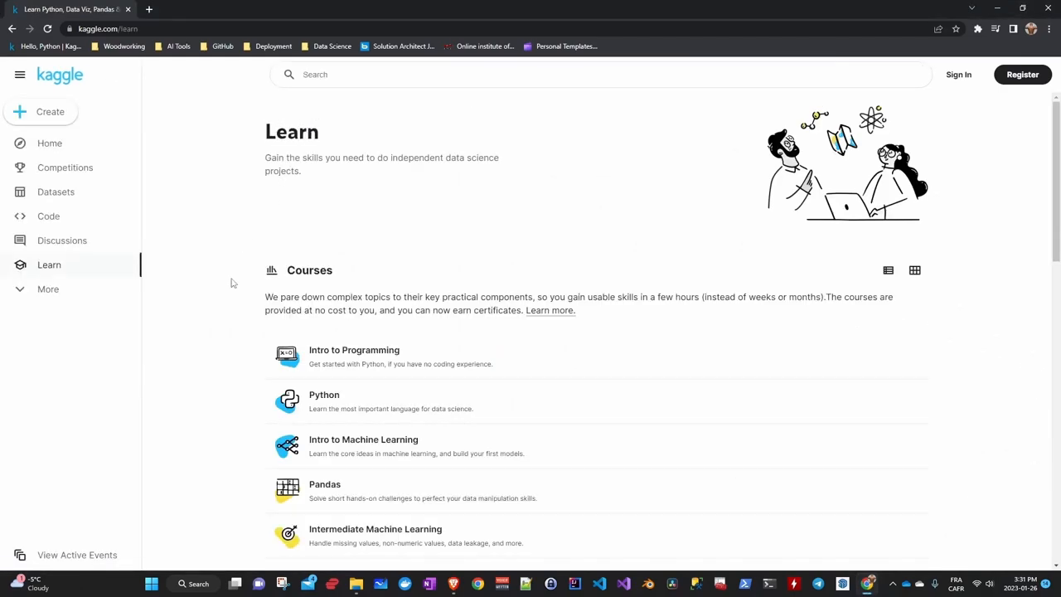
scroll(down, 3)
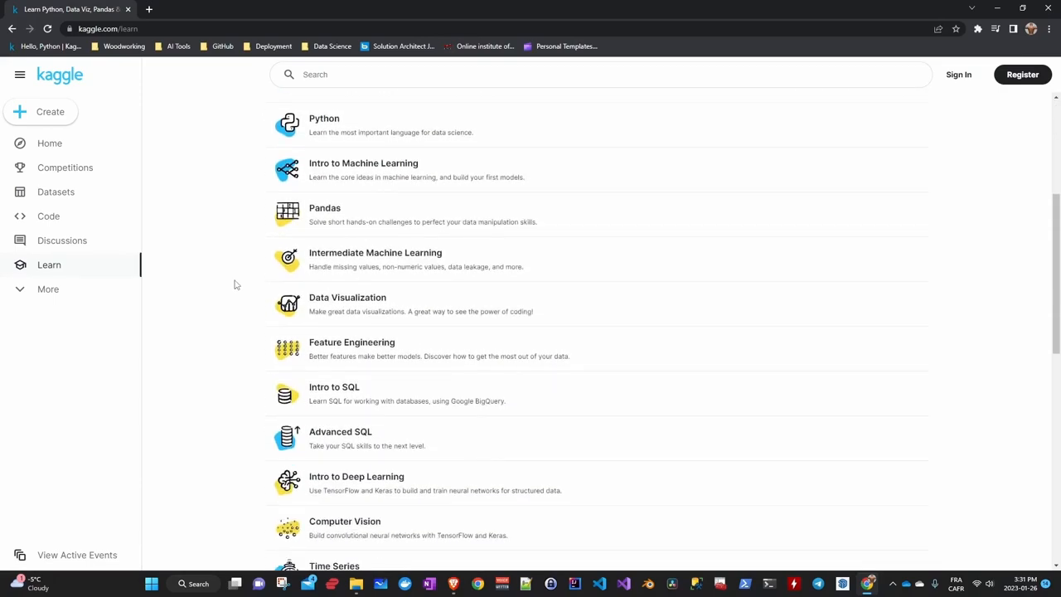
click(64, 166)
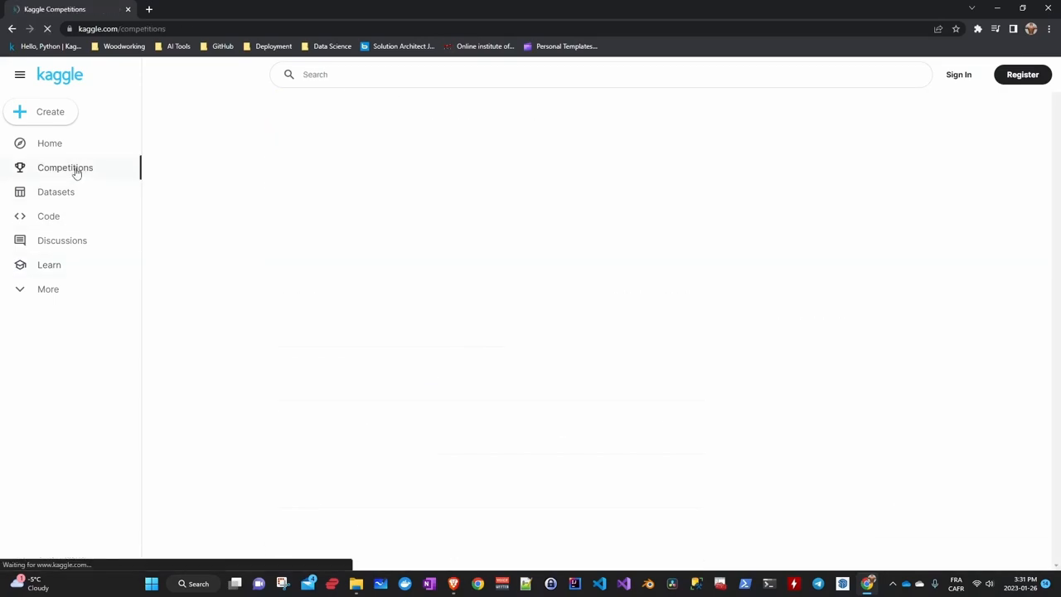
- Show the full All Competitions list and read down through it
click(65, 166)
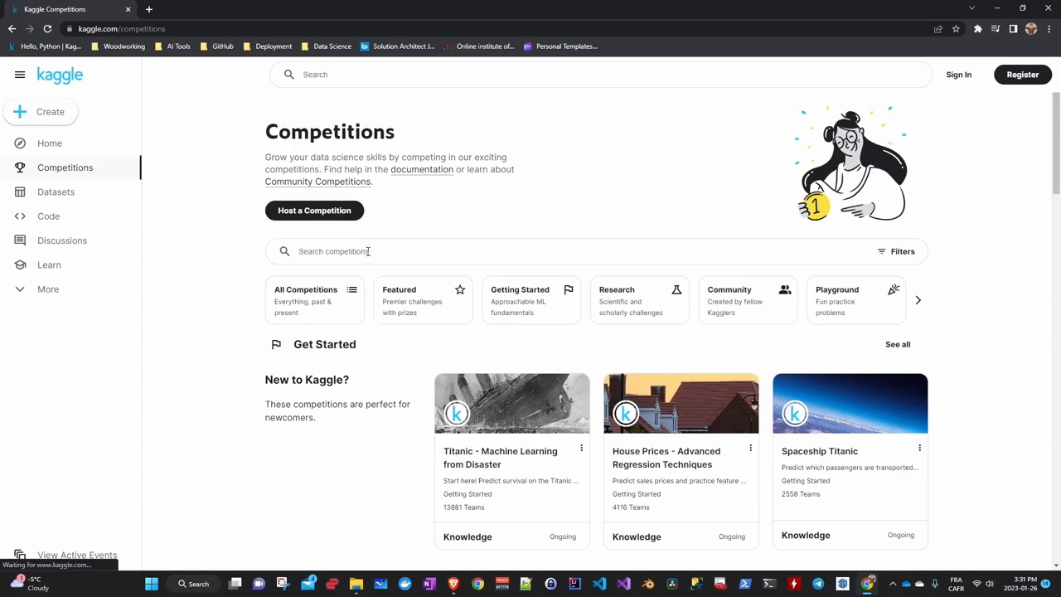
click(305, 300)
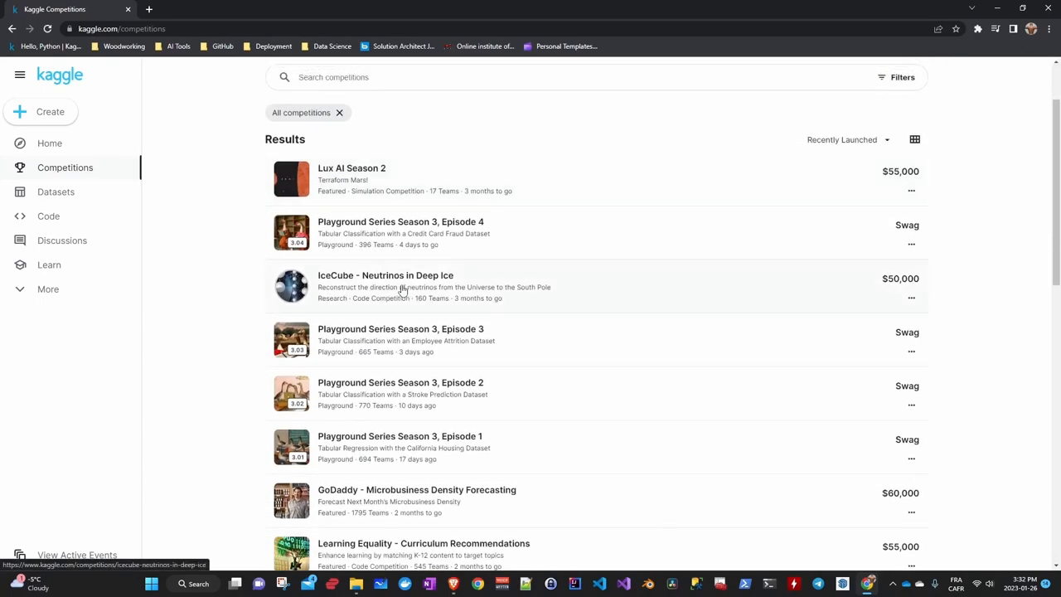
scroll(down, 3)
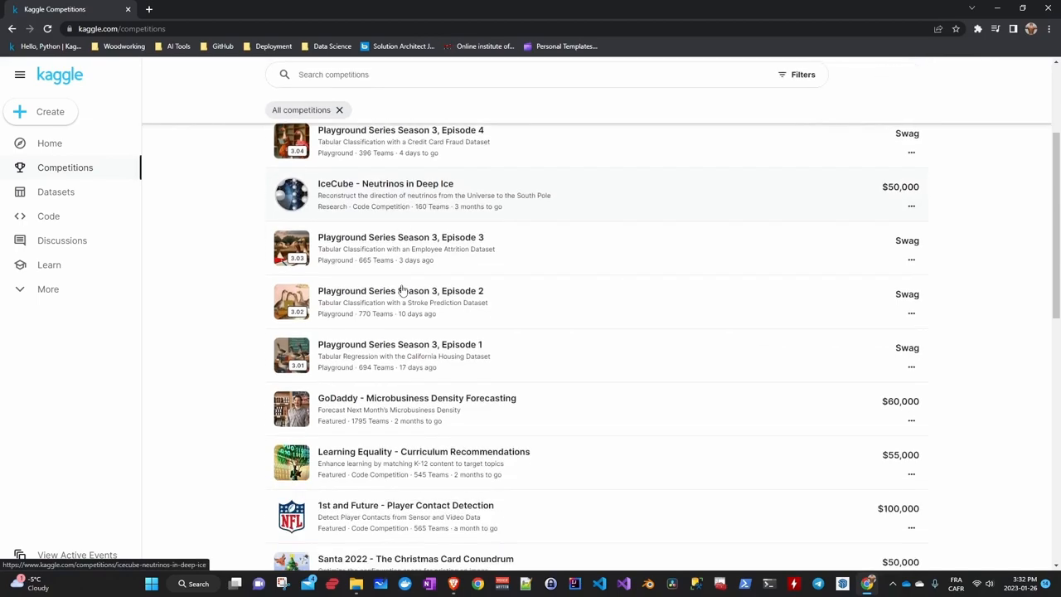
scroll(down, 3)
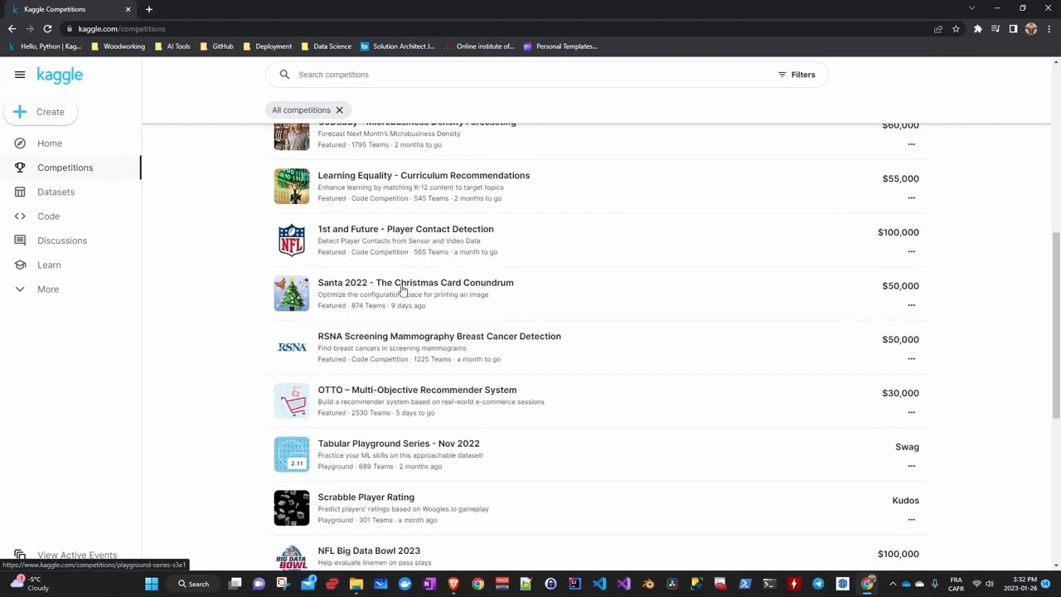
scroll(down, 3)
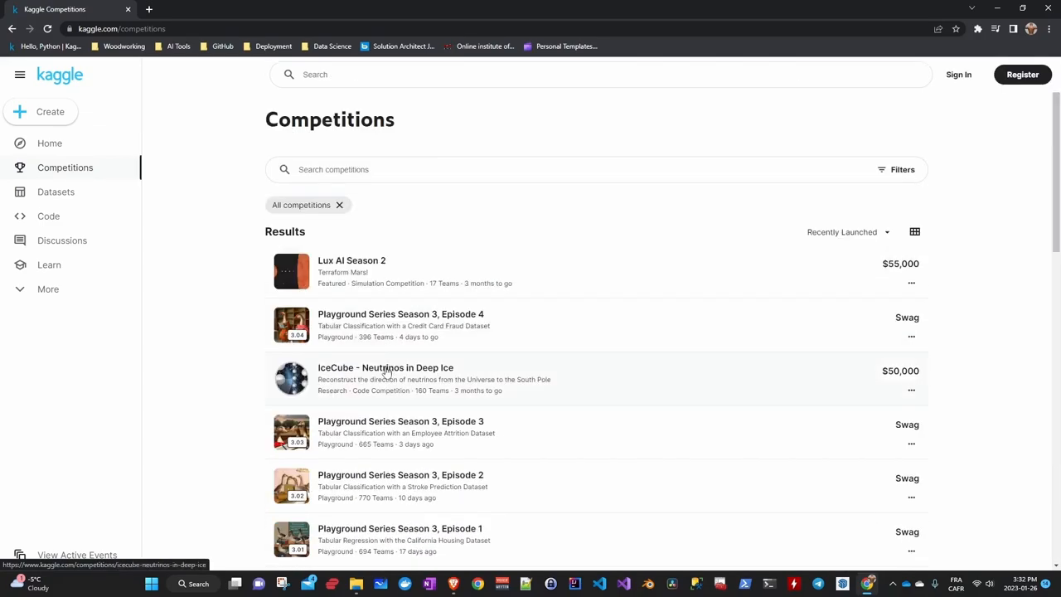
- View the IceCube - Neutrinos in Deep Ice competition overview, then go to the Discussions forums
click(385, 368)
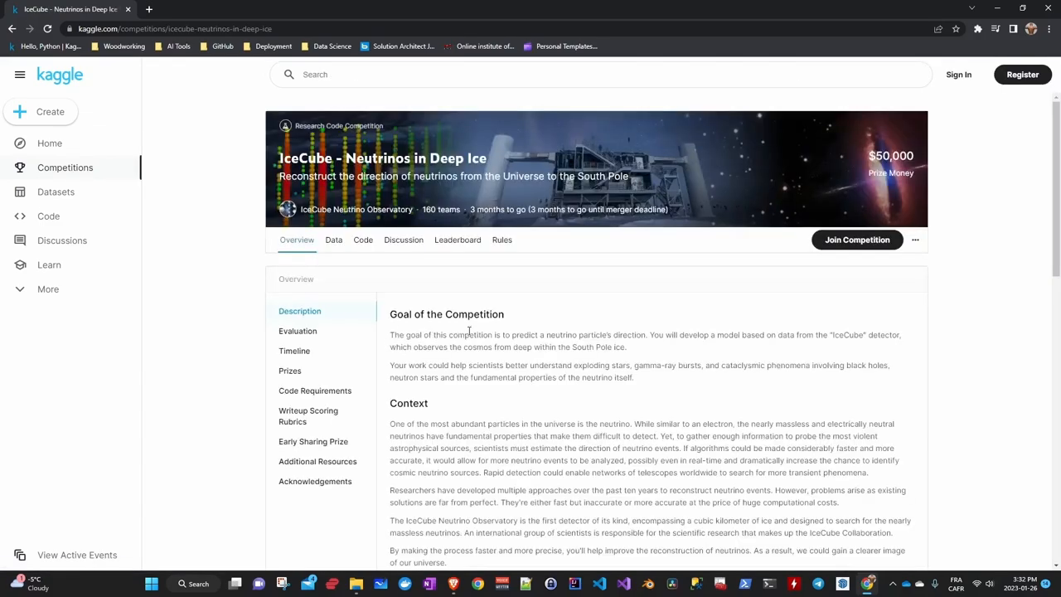
scroll(down, 3)
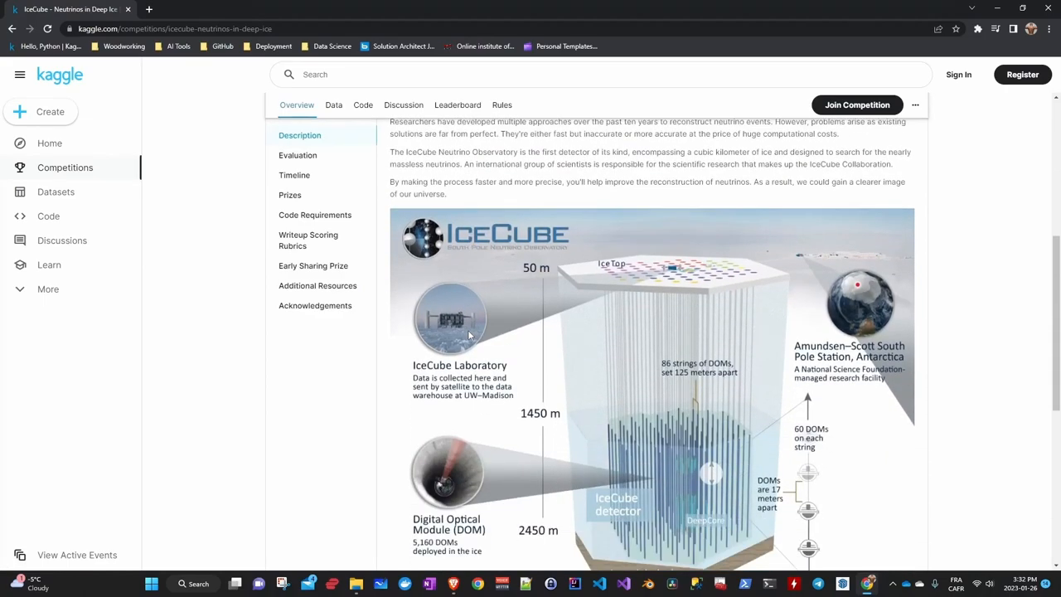
click(61, 241)
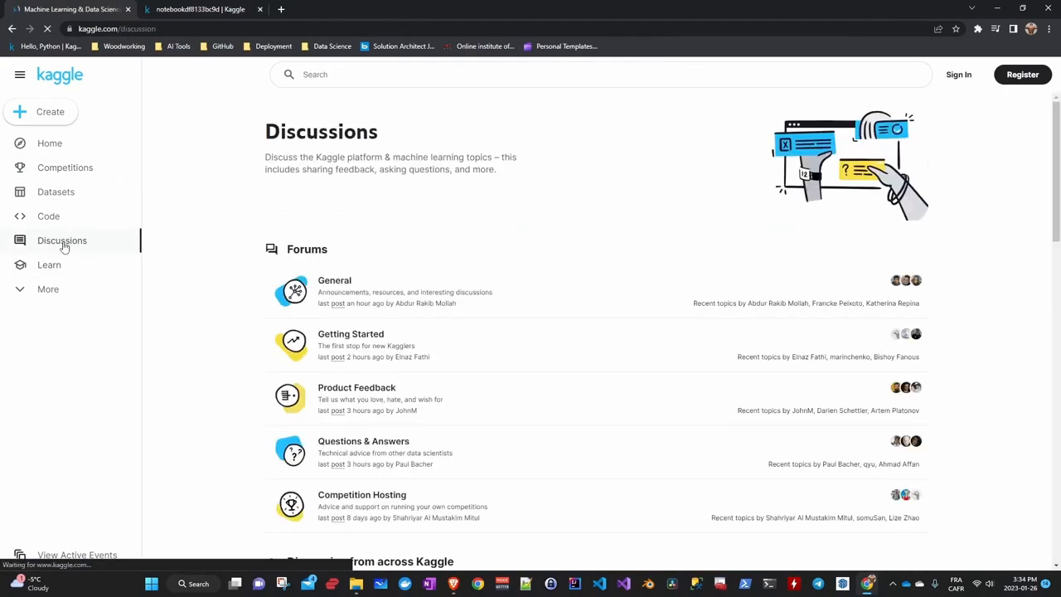
- Read the forum topics down to the page list, then go to the Datasets section
scroll(down, 3)
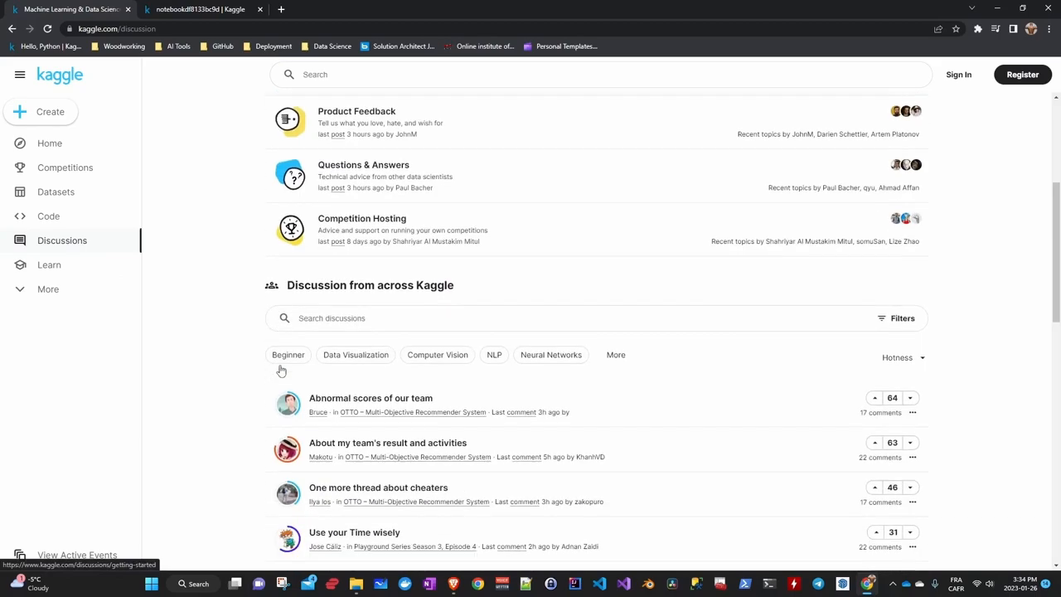
scroll(down, 3)
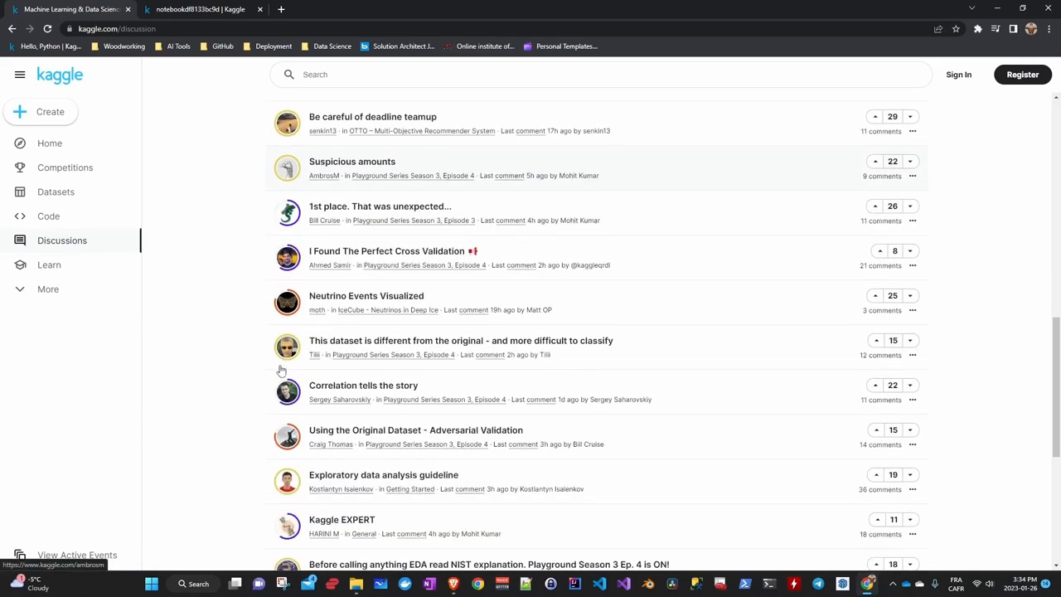
scroll(down, 3)
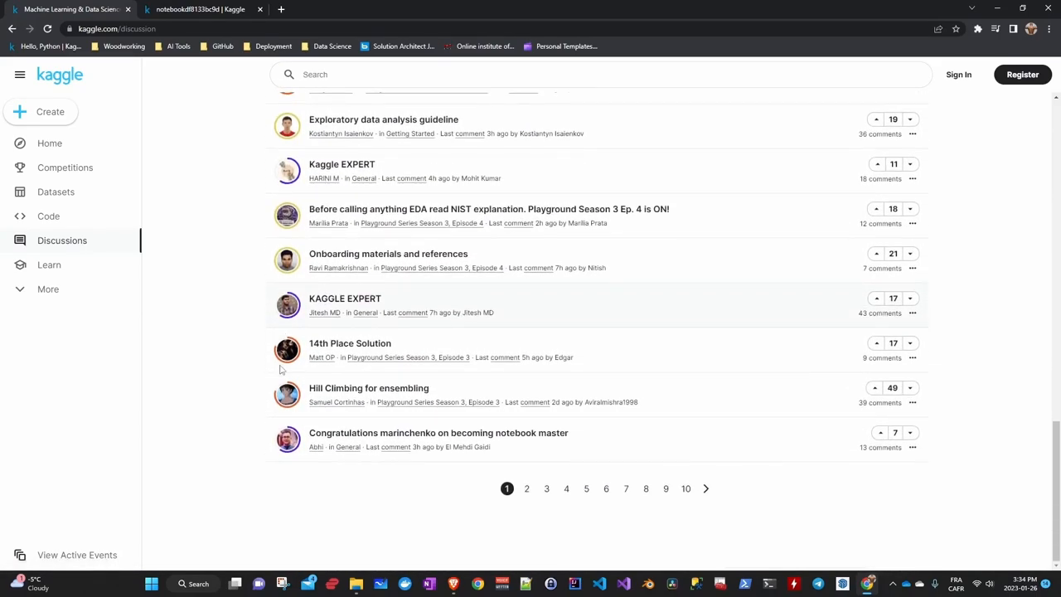
click(57, 193)
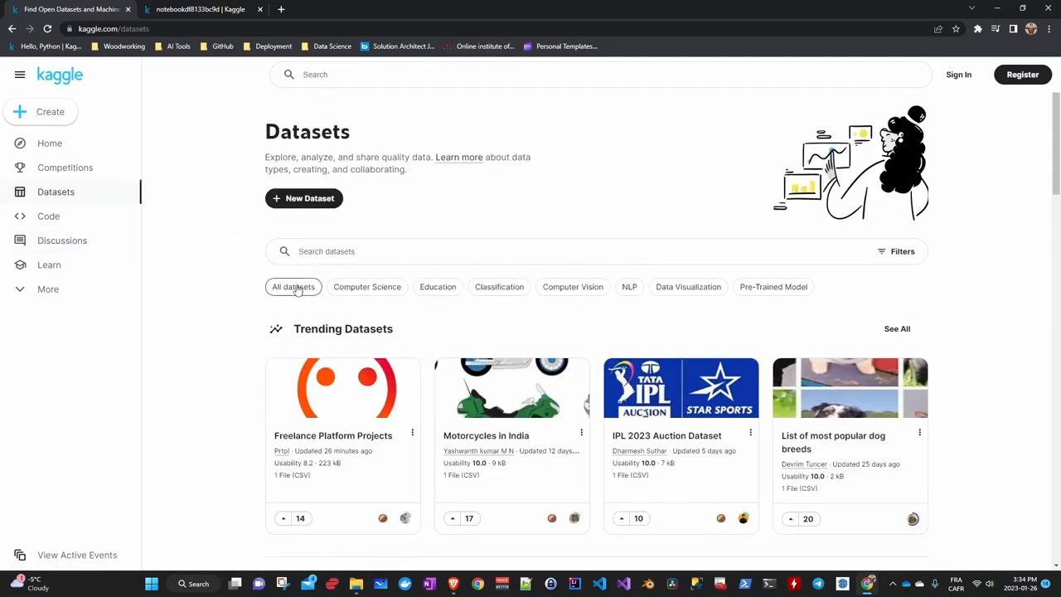
- List all datasets and choose the IMDb Top 100 Movies dataset
click(292, 285)
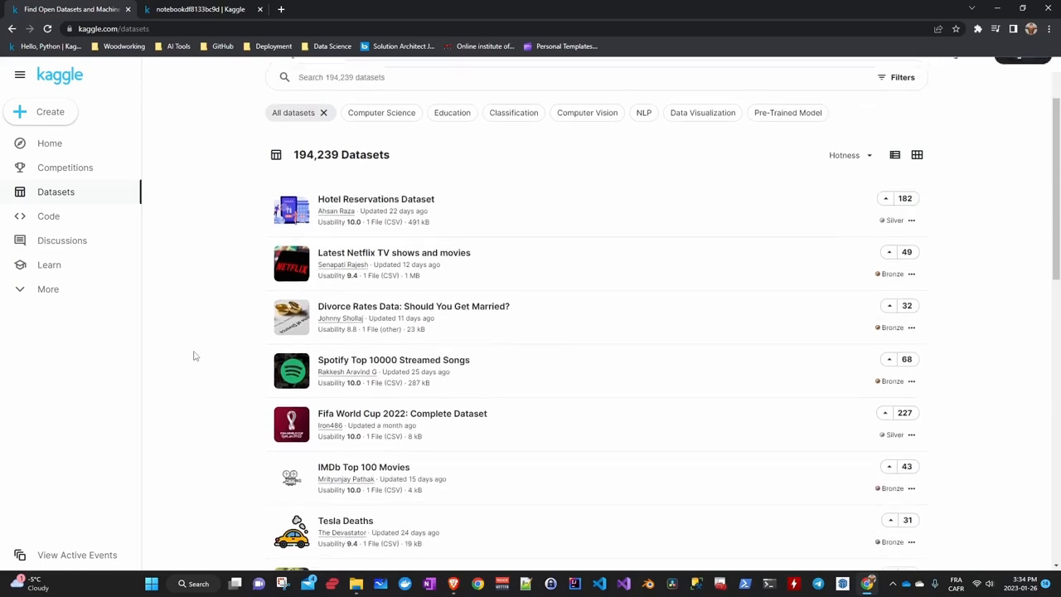
scroll(down, 3)
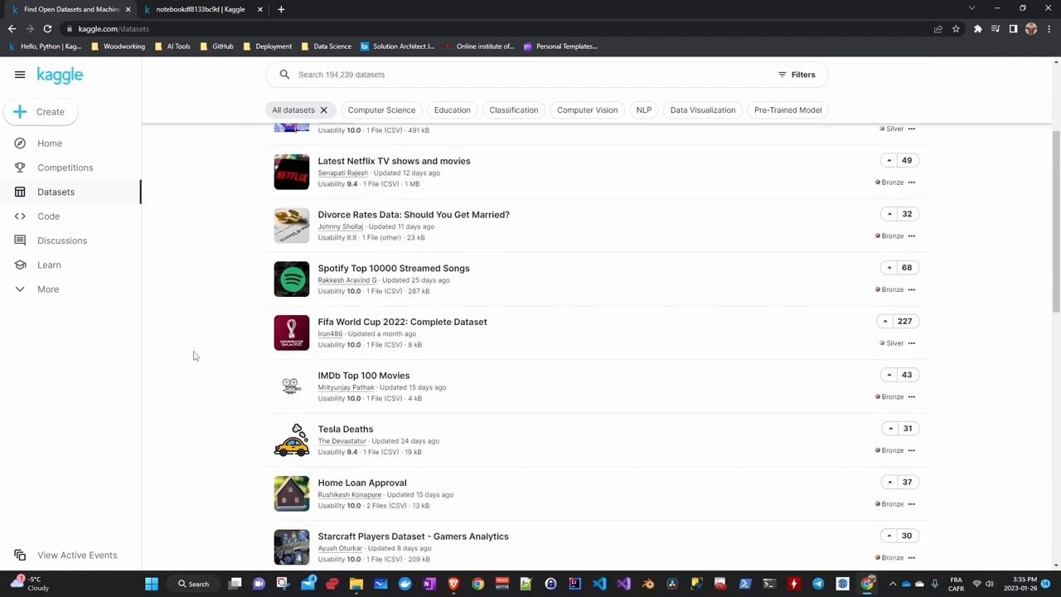
scroll(down, 3)
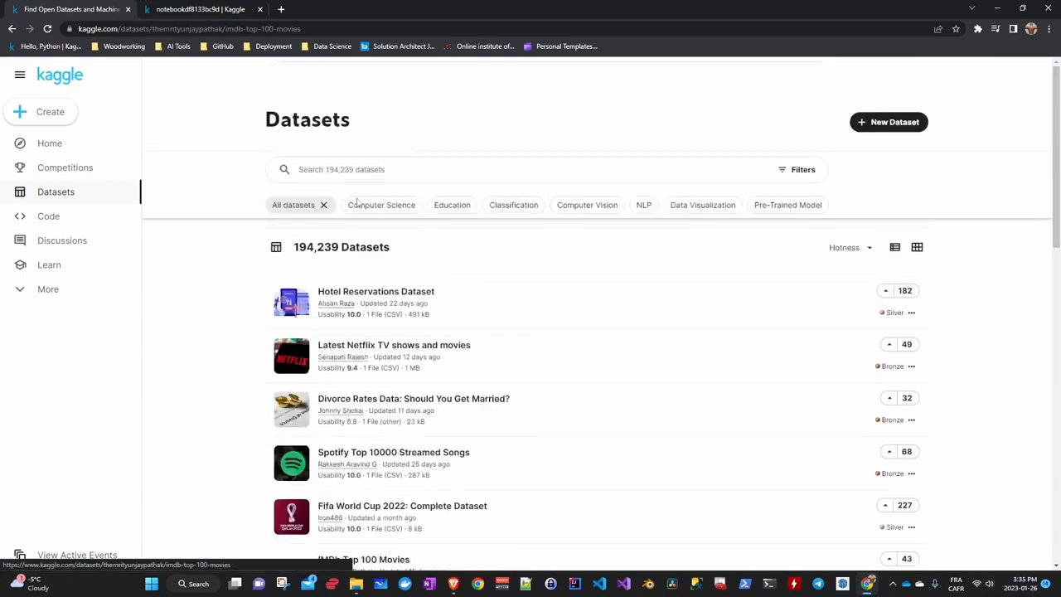
click(363, 558)
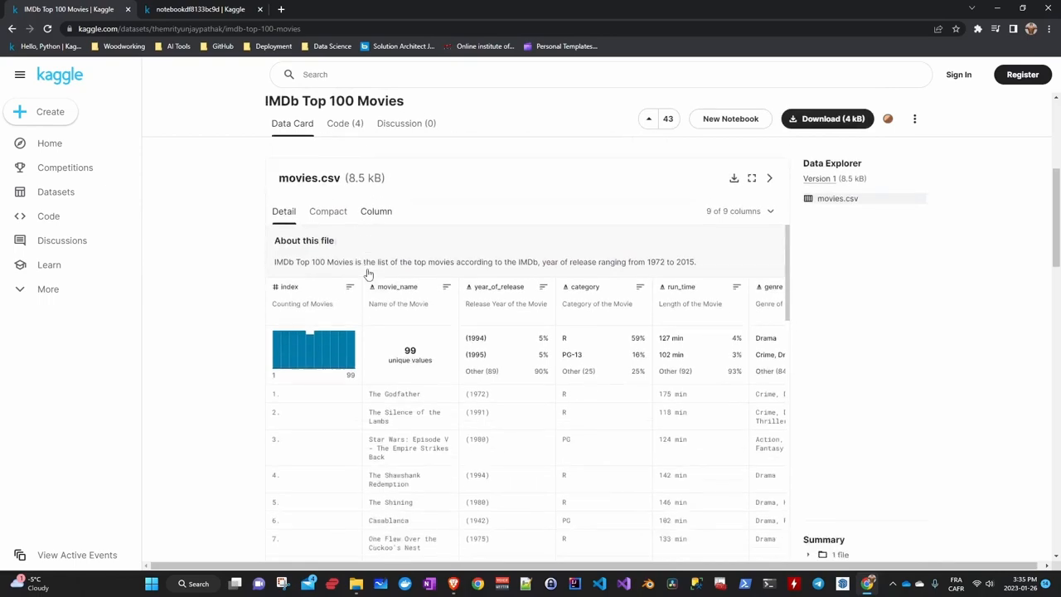
- Review the dataset's Data Card, preview and related notebooks, then return to the open course notebook
scroll(down, 3)
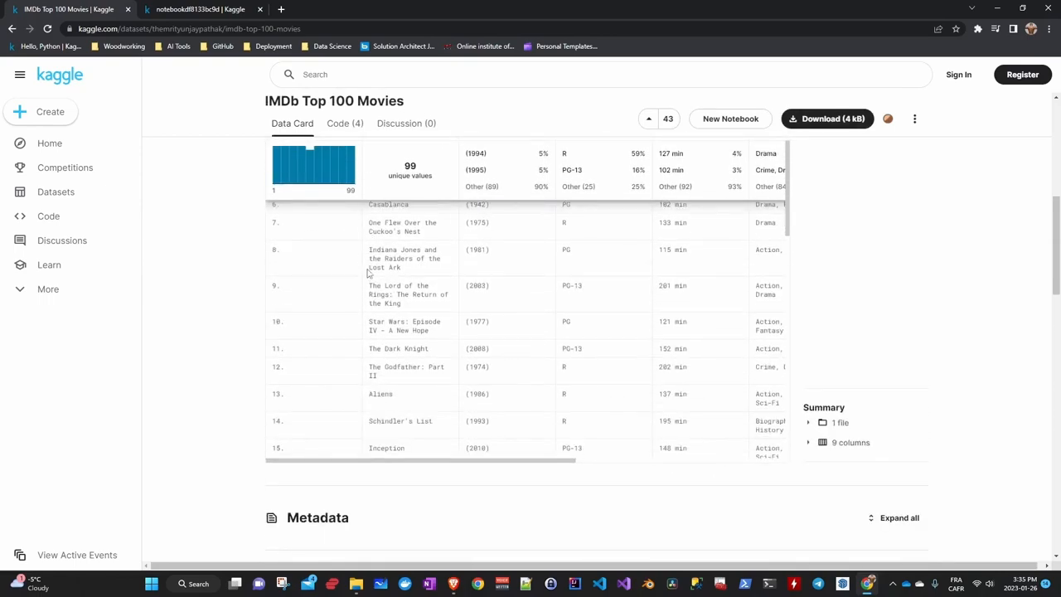
scroll(down, 3)
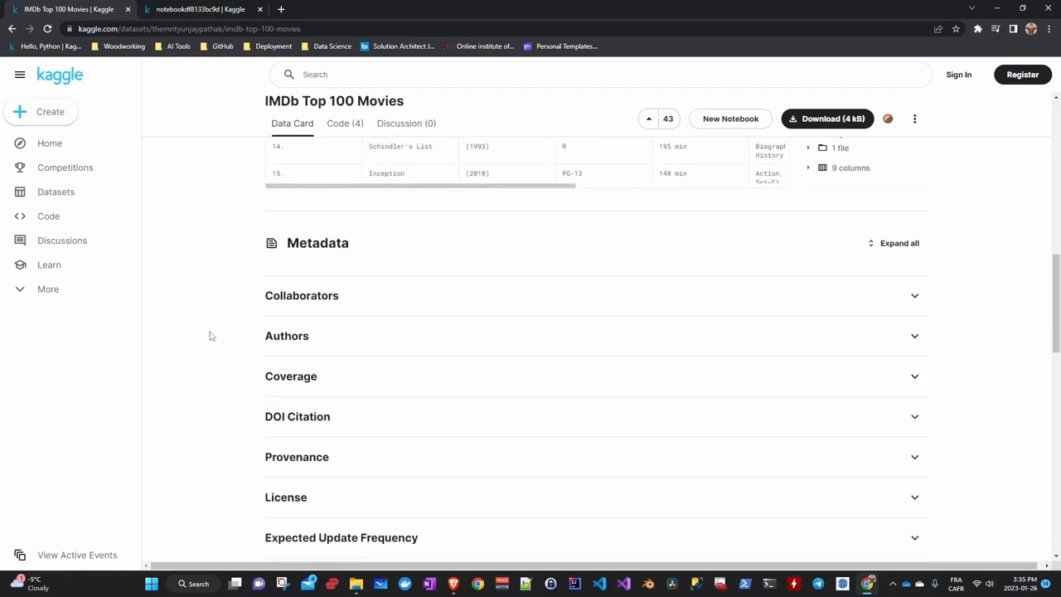
scroll(down, 3)
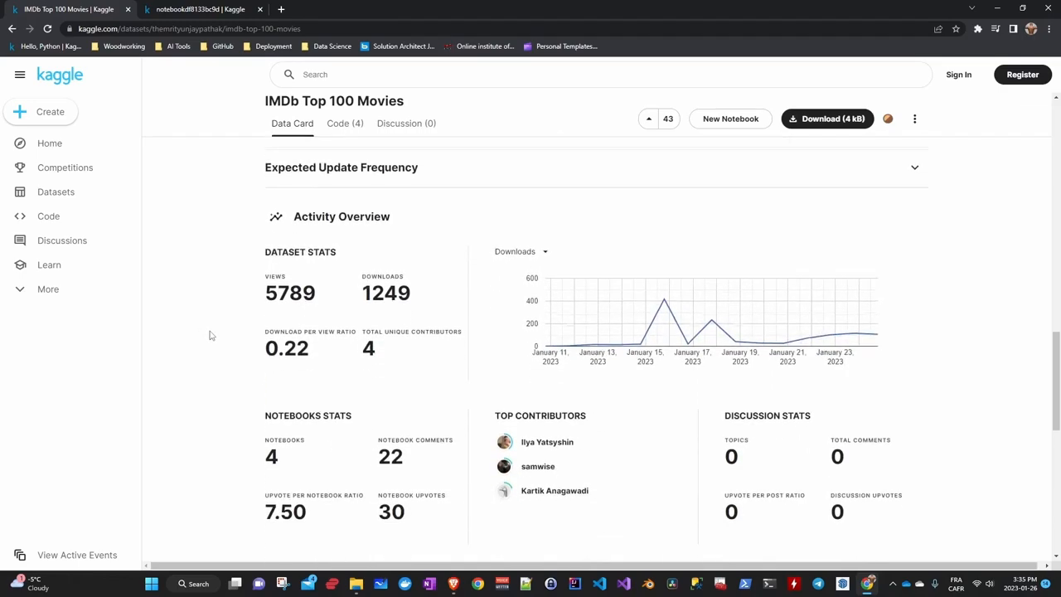
scroll(down, 3)
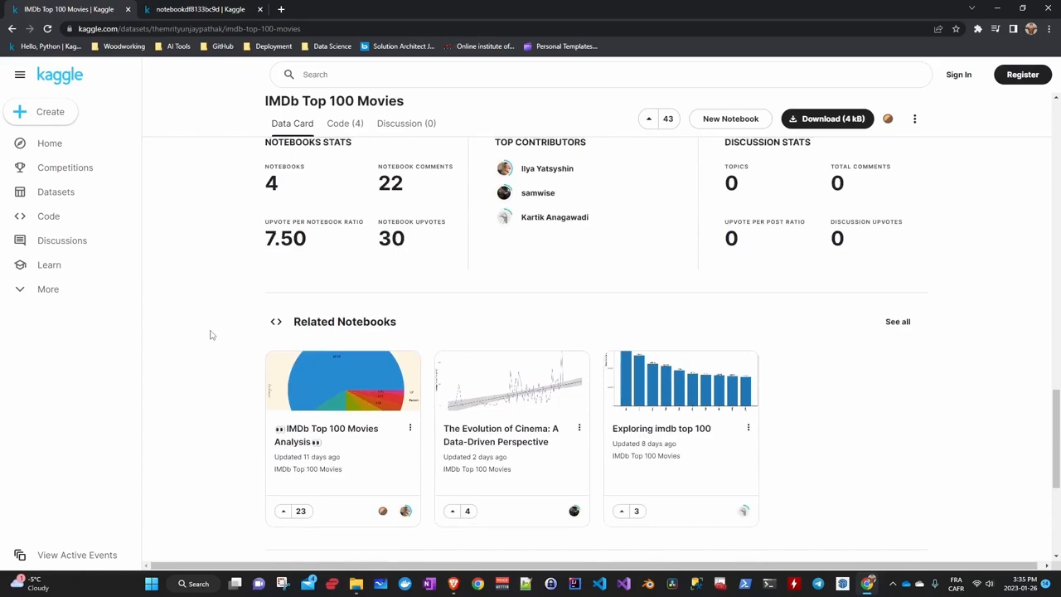
click(198, 10)
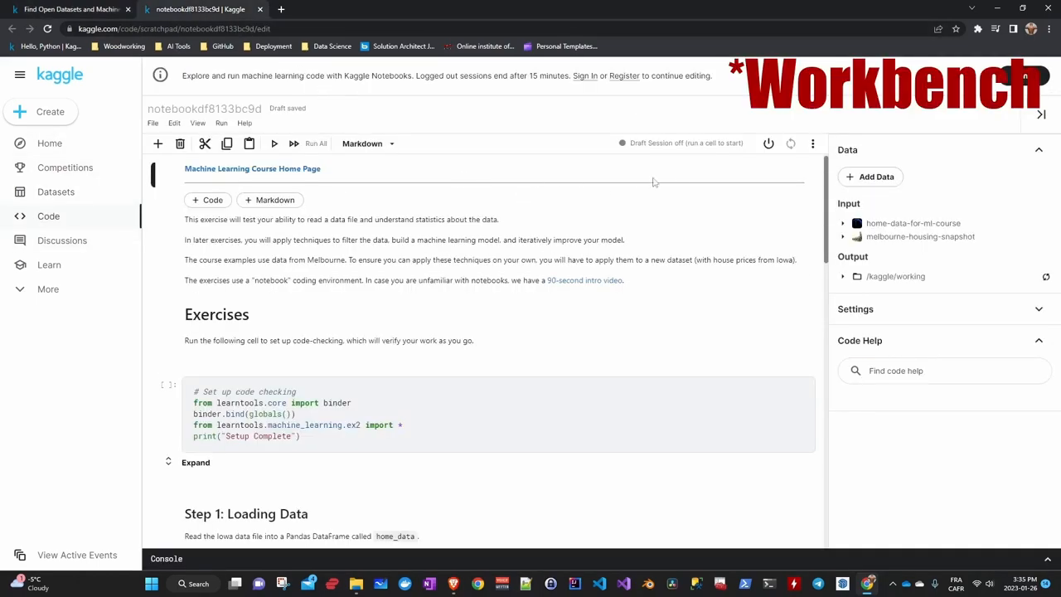
- Start a draft session, check its CPU, RAM and disk usage, then go to jupyter.org
click(769, 142)
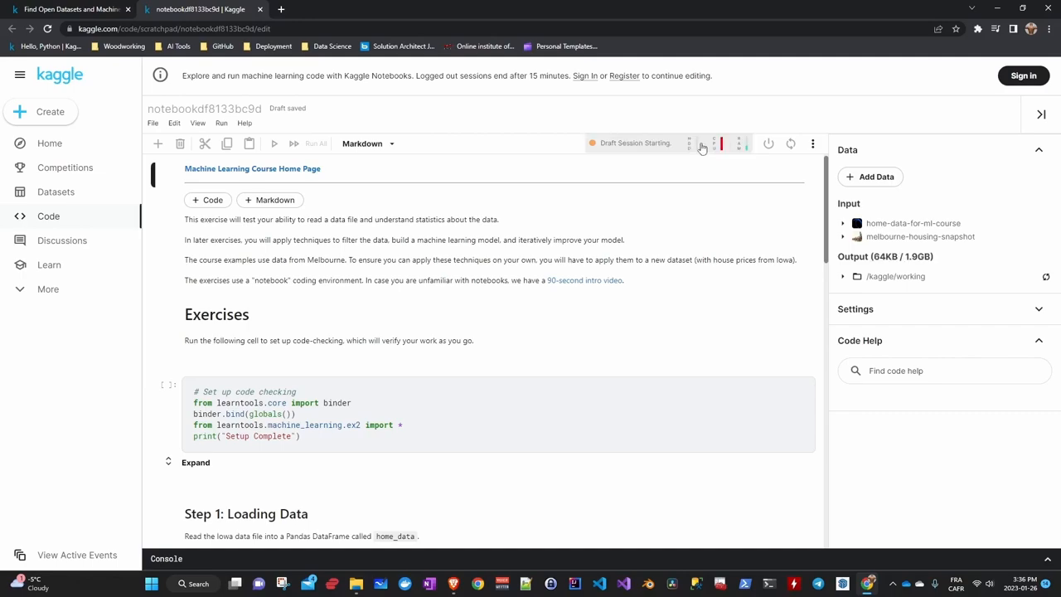
click(713, 143)
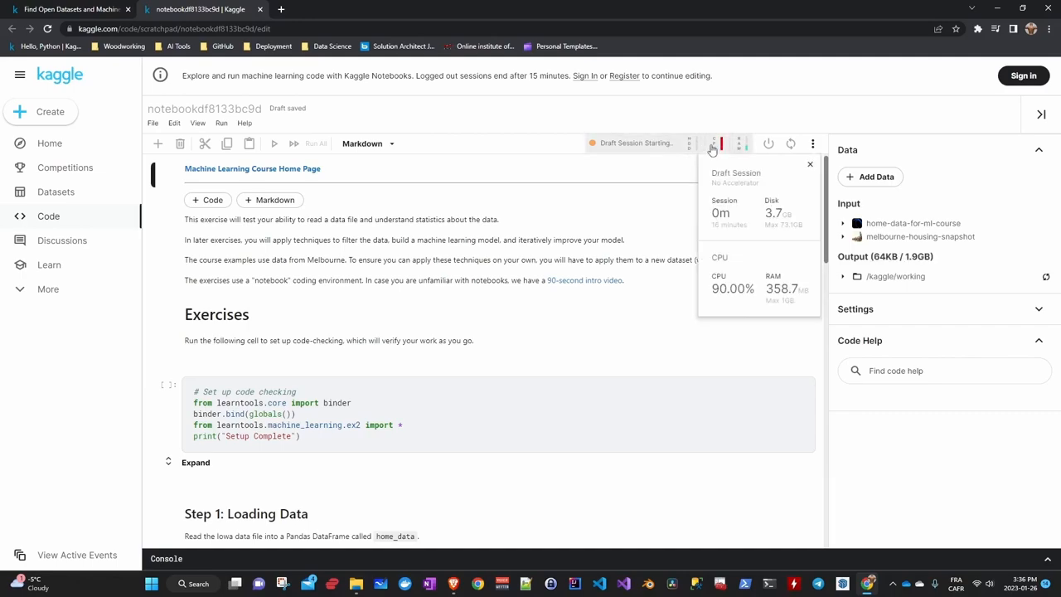
mouse_move(756, 222)
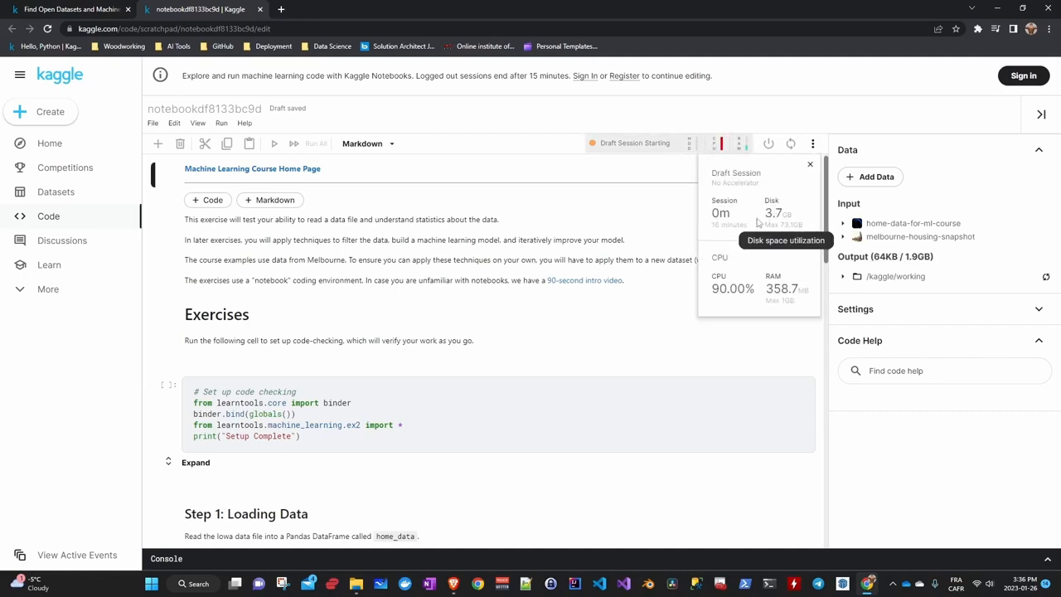
mouse_move(759, 213)
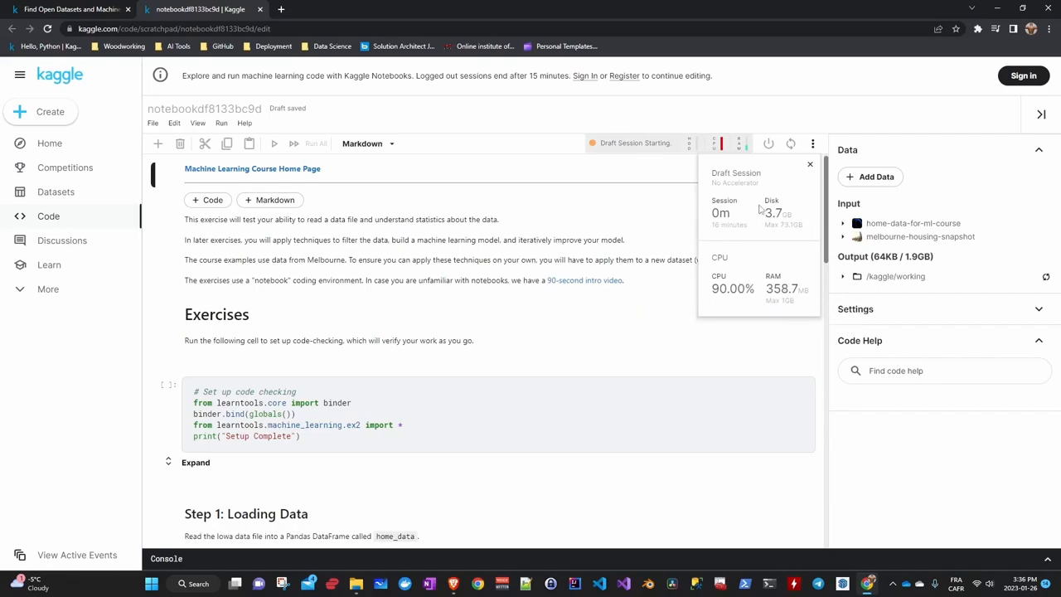
text(https://jupyter.org/)
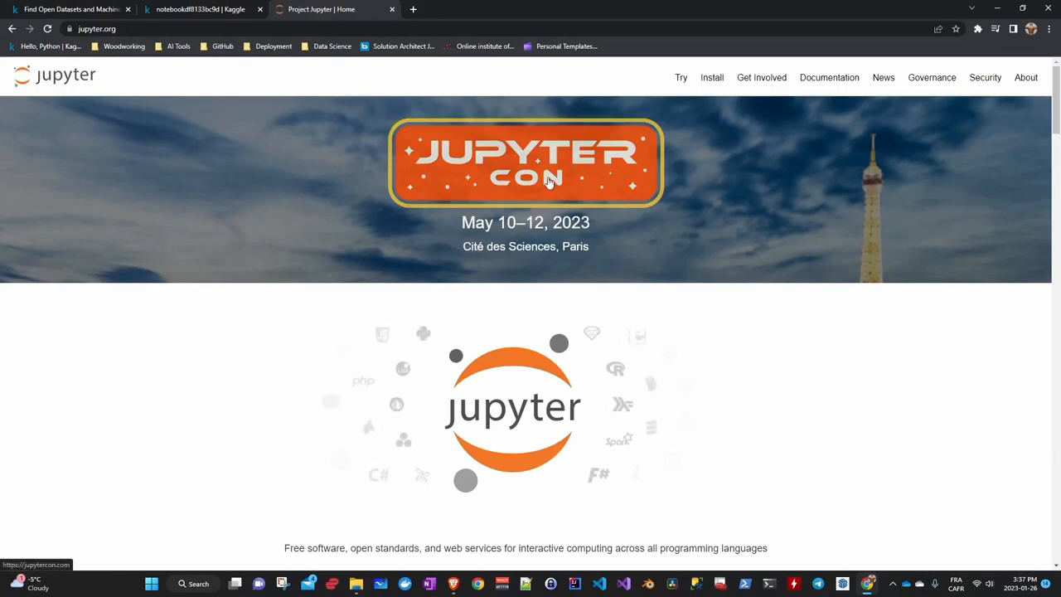
- Scroll to the JupyterLab section and go to 'Try it in your browser'
scroll(down, 3)
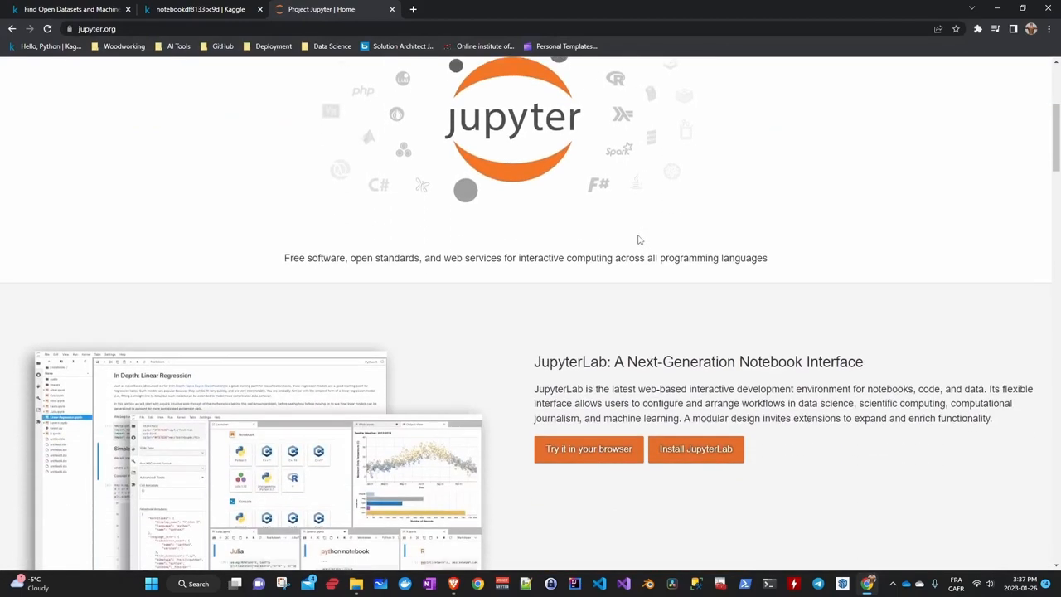
scroll(down, 3)
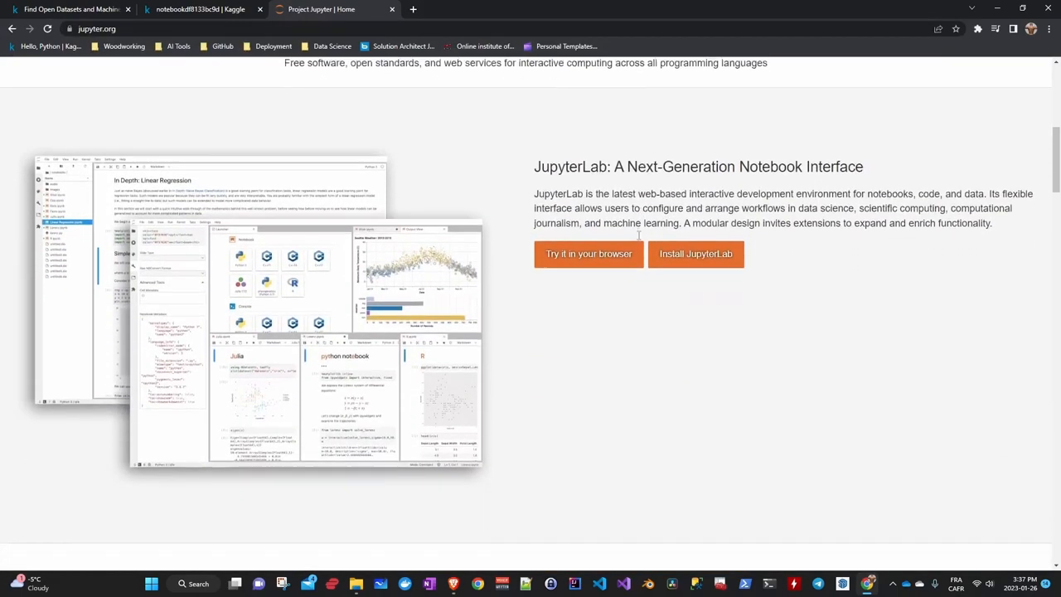
scroll(down, 3)
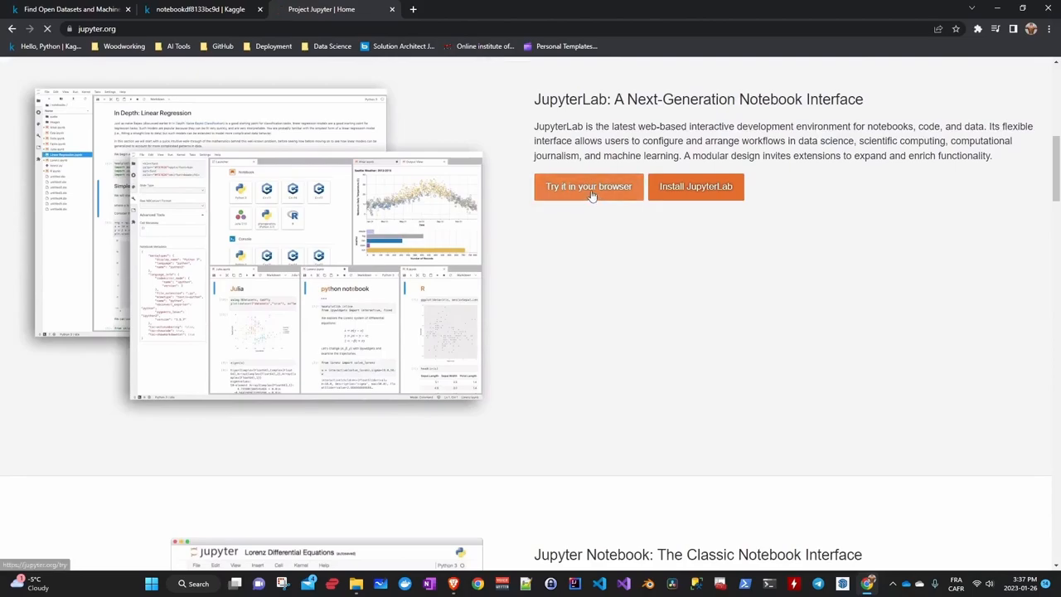
click(589, 186)
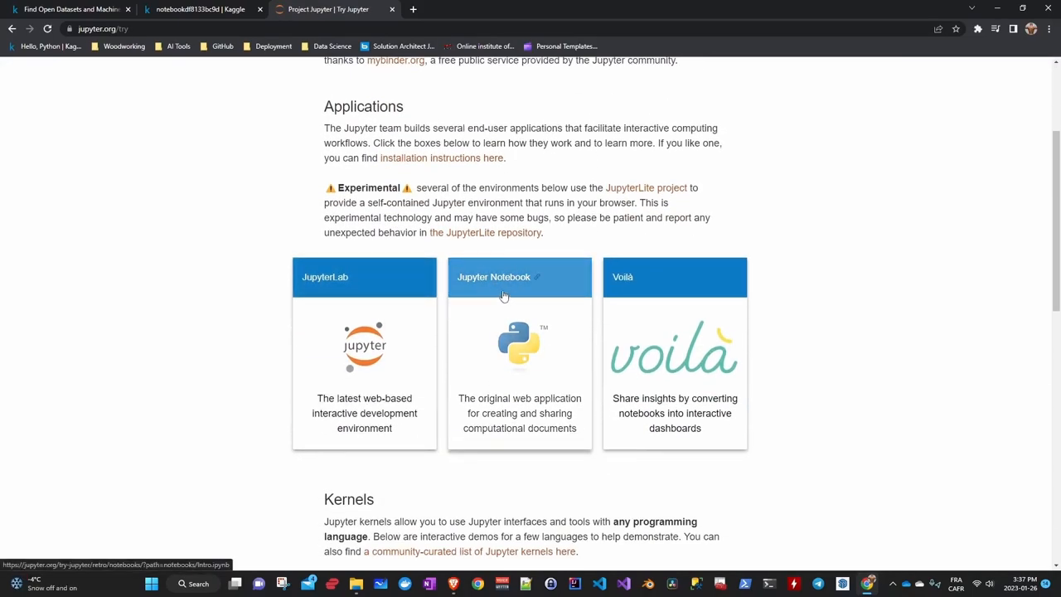
- Launch the in-browser Jupyter Notebook demo and view the intro notebook's scatter plot example
click(519, 277)
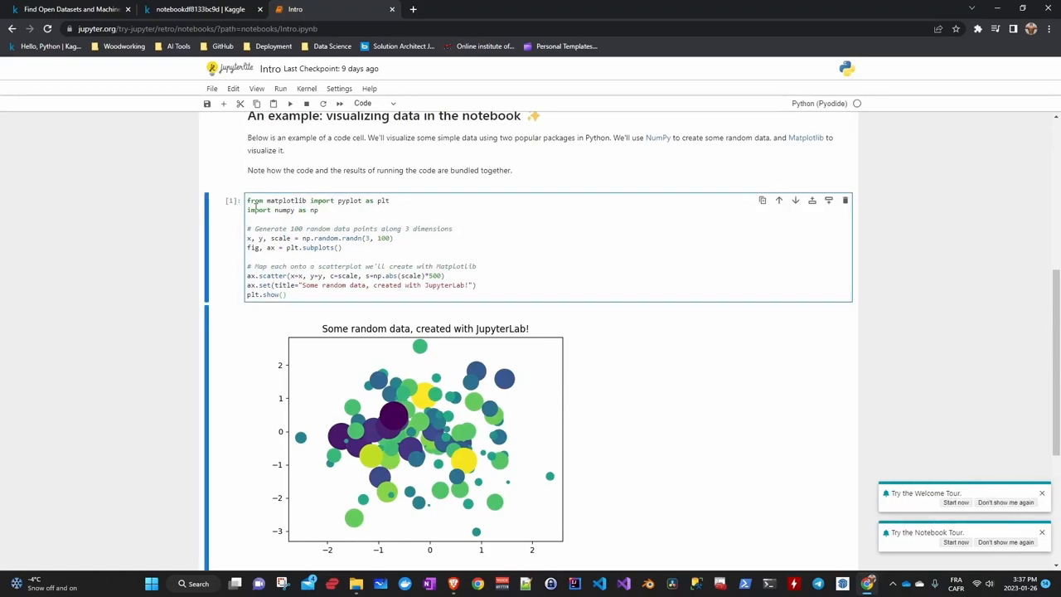
scroll(down, 3)
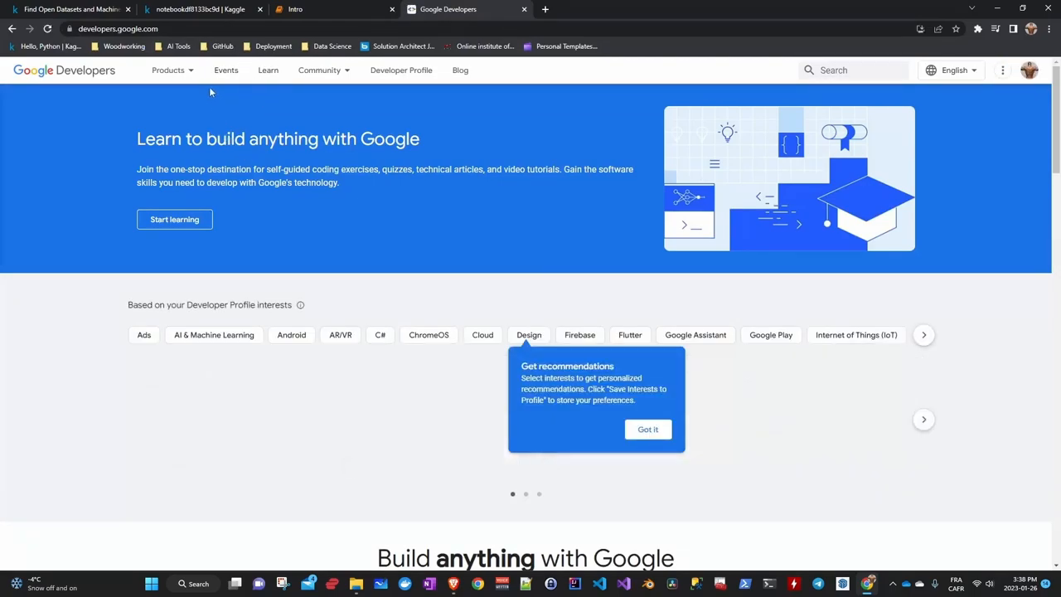
- Choose Android from the Products menu and look around the Android Developers site
click(169, 70)
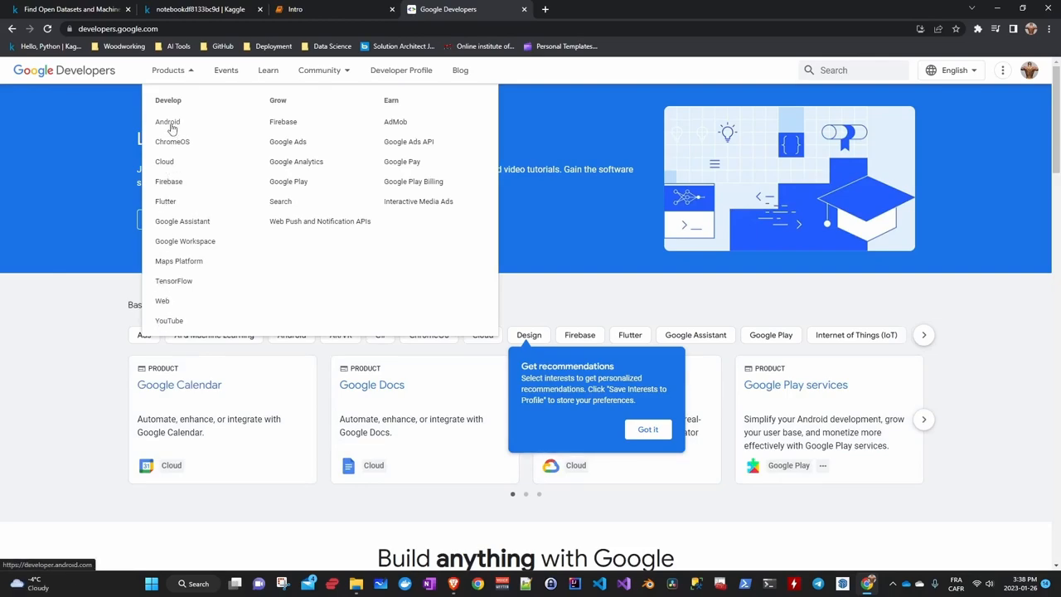
click(168, 123)
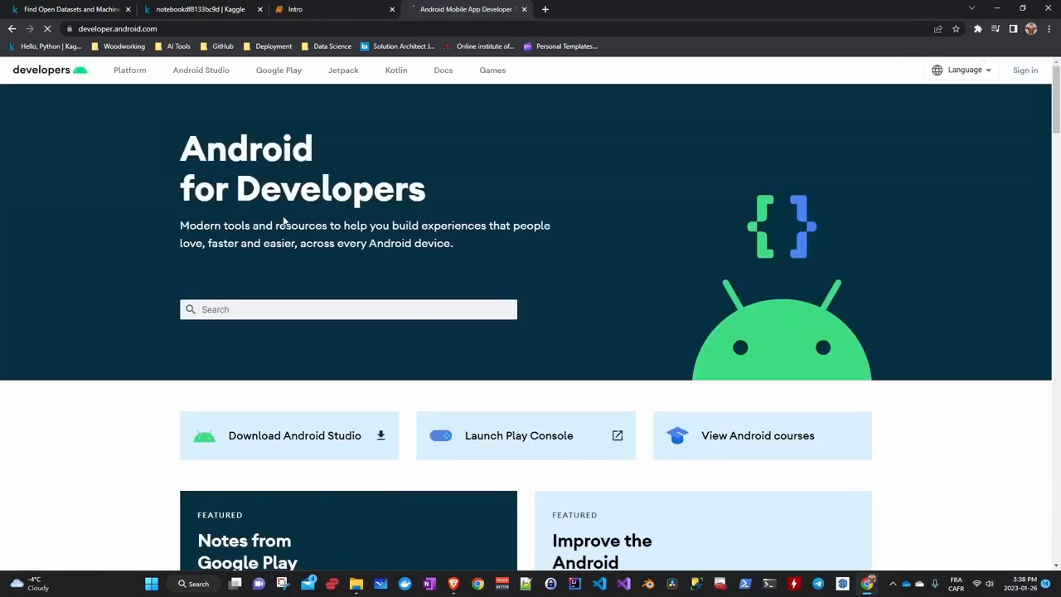
scroll(down, 3)
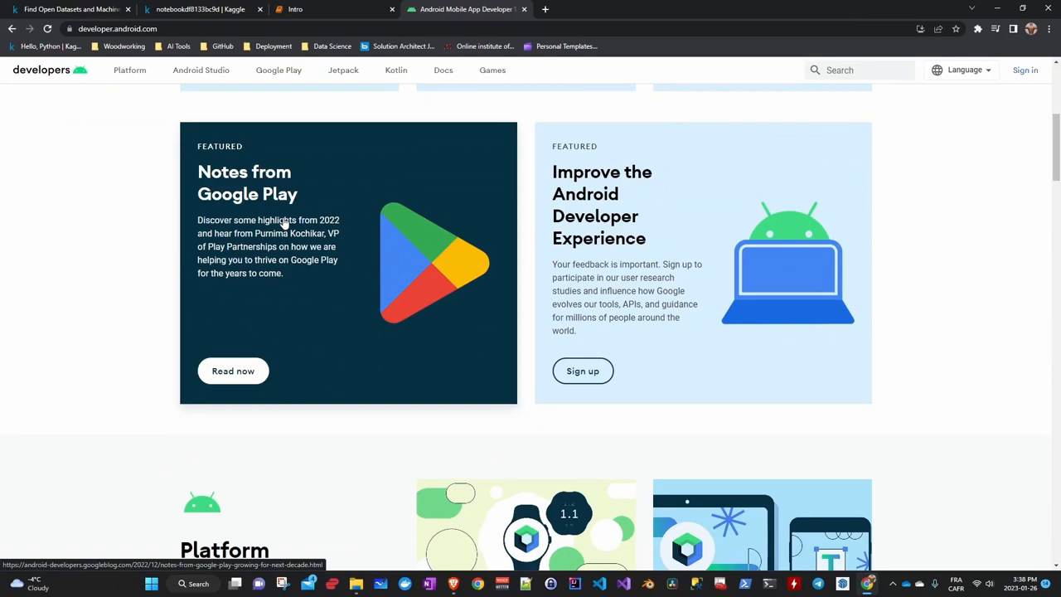
scroll(up, 3)
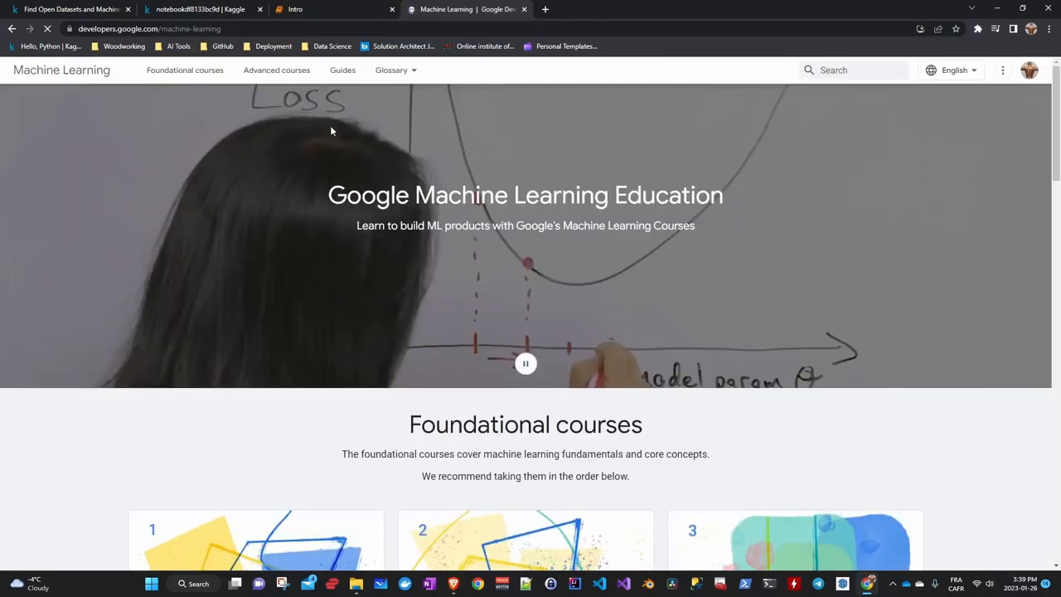
- Browse the Machine Learning Education foundational courses and guides
scroll(down, 3)
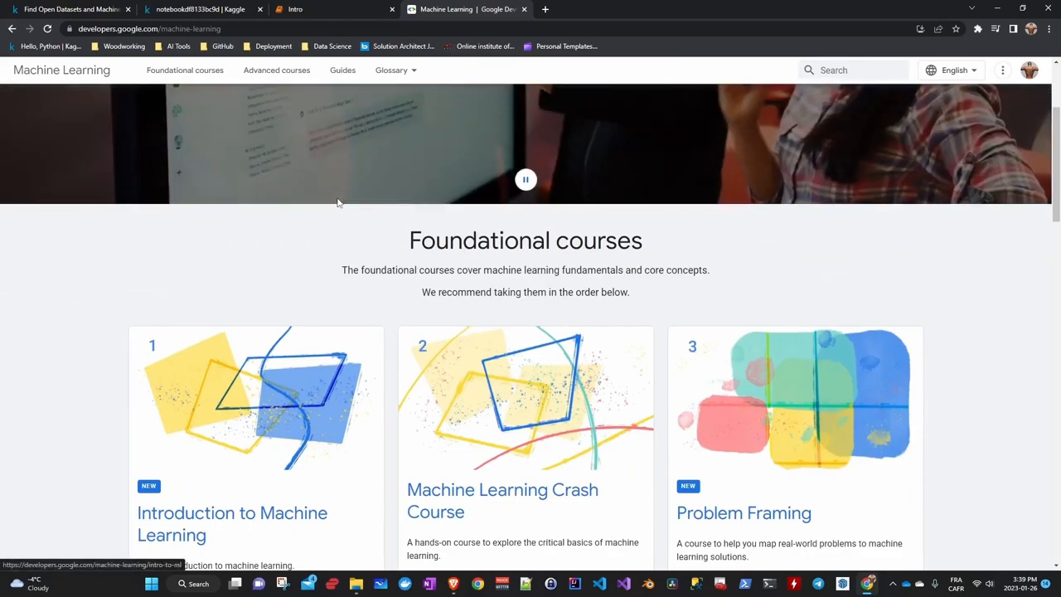
scroll(down, 3)
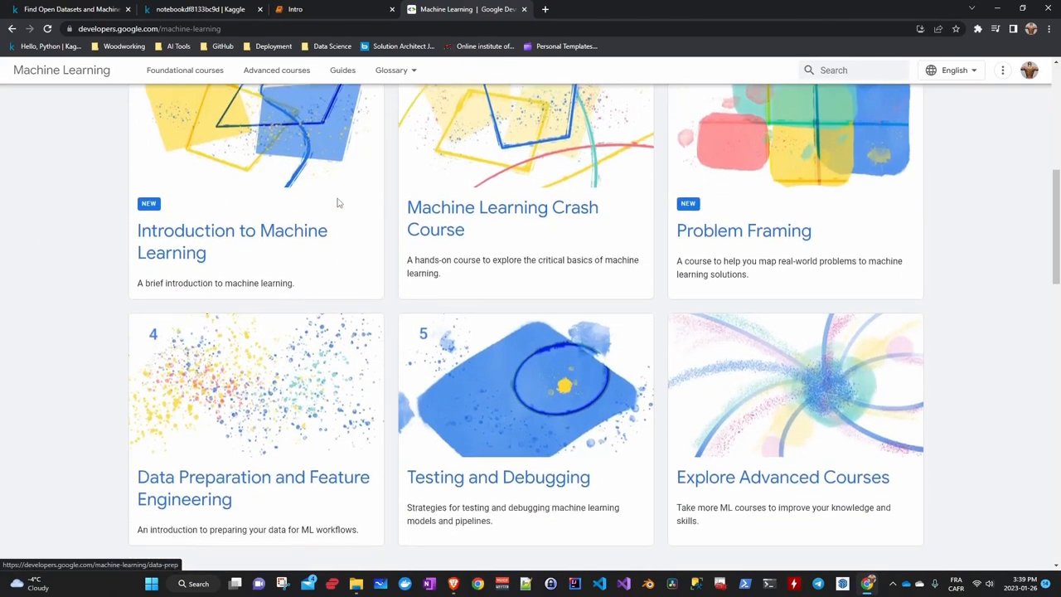
scroll(down, 3)
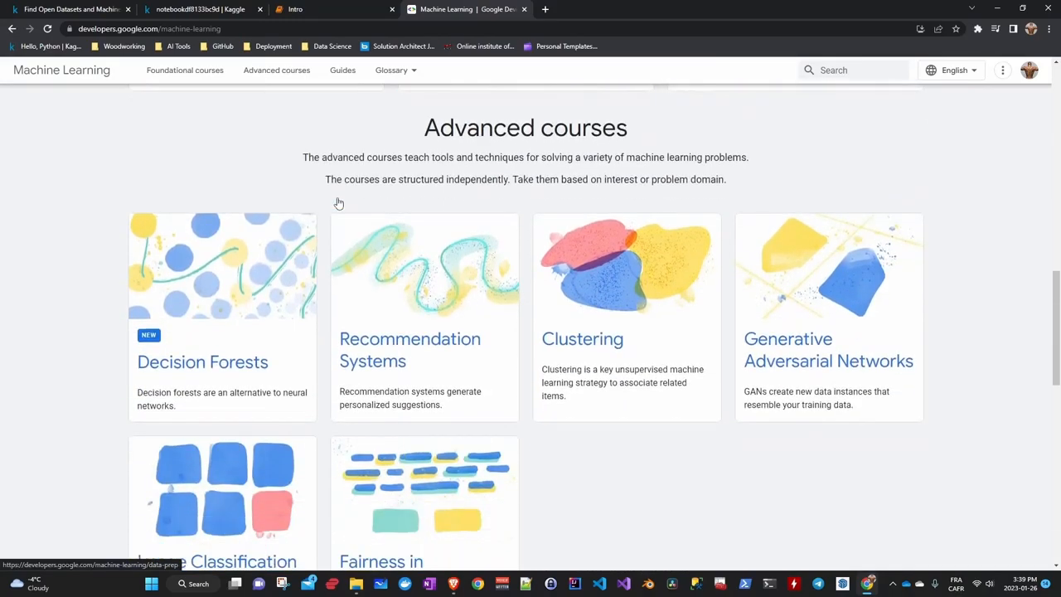
scroll(down, 3)
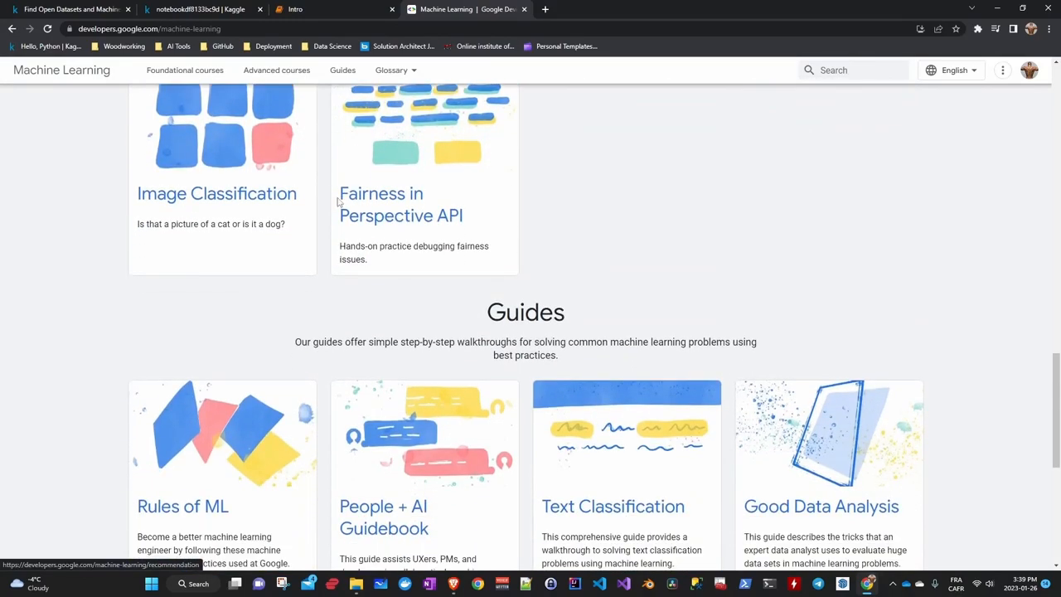
scroll(down, 3)
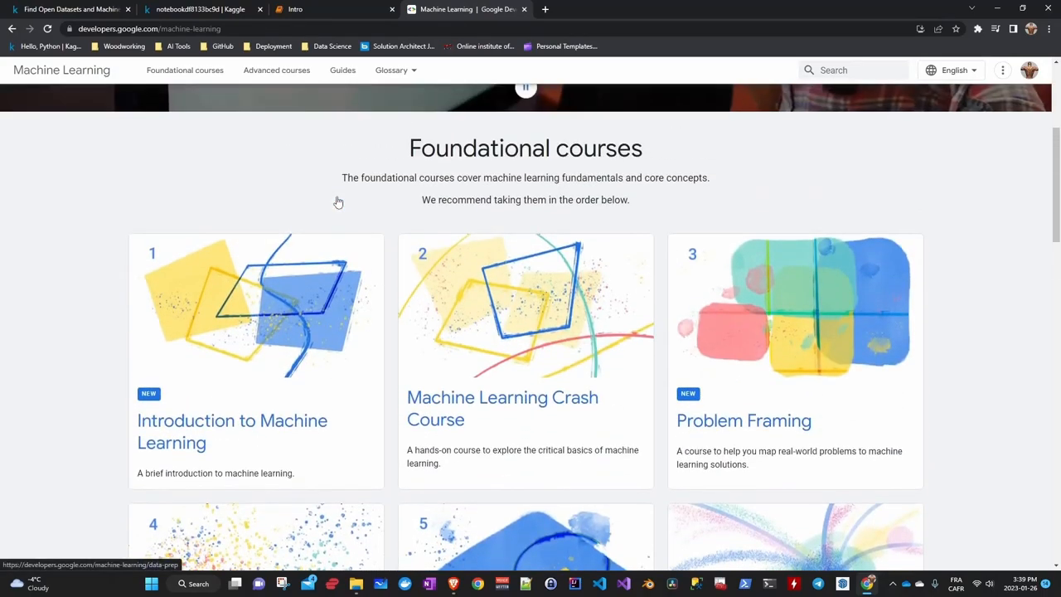
- Go to the Advanced courses page and look over its listings
click(275, 70)
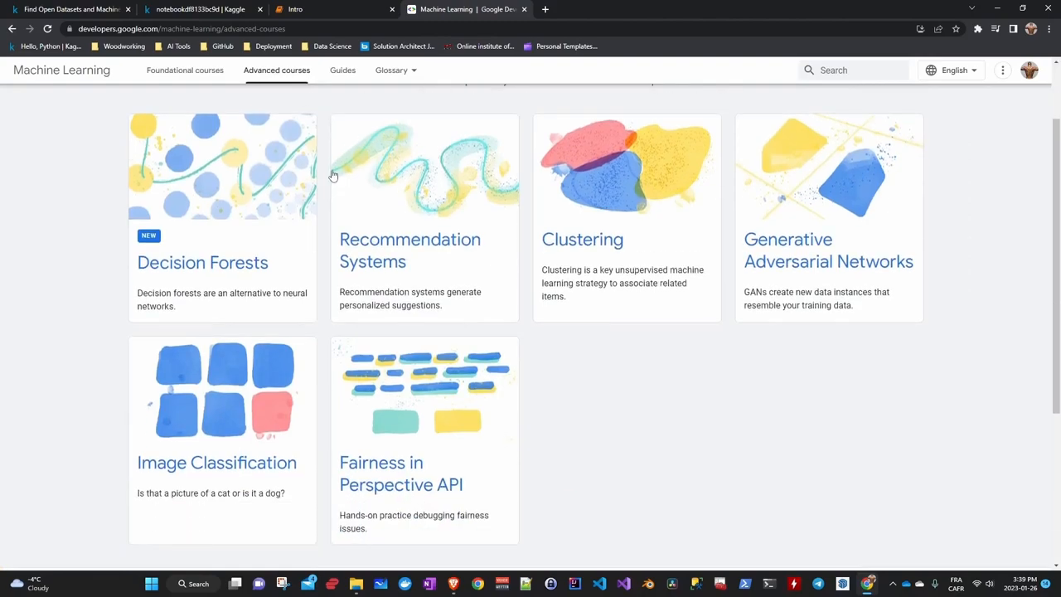
scroll(down, 3)
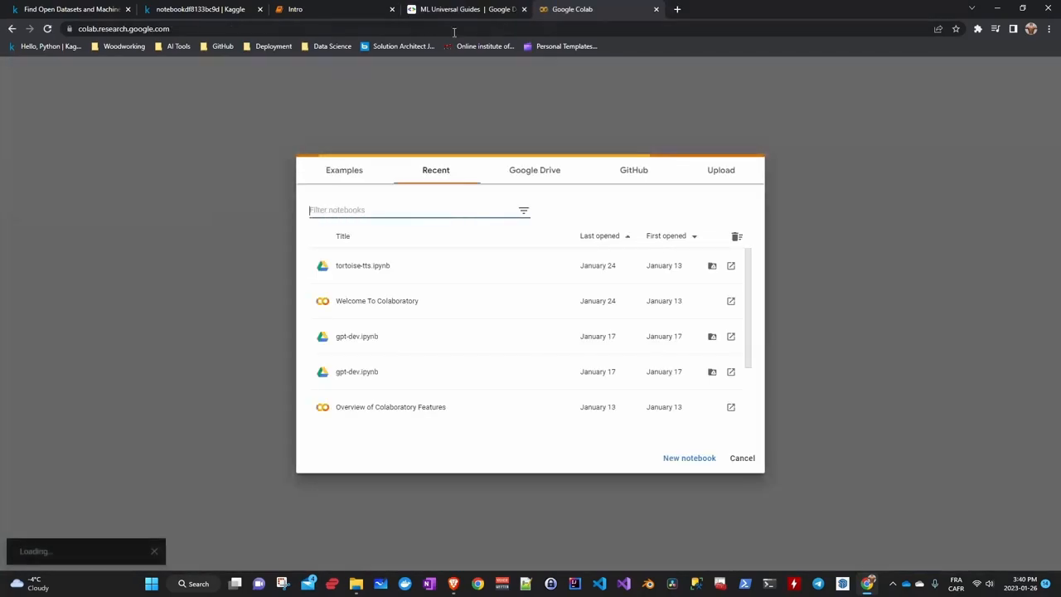
- View the Welcome To Colaboratory notebook and compare it with the JupyterLite intro notebook
click(378, 300)
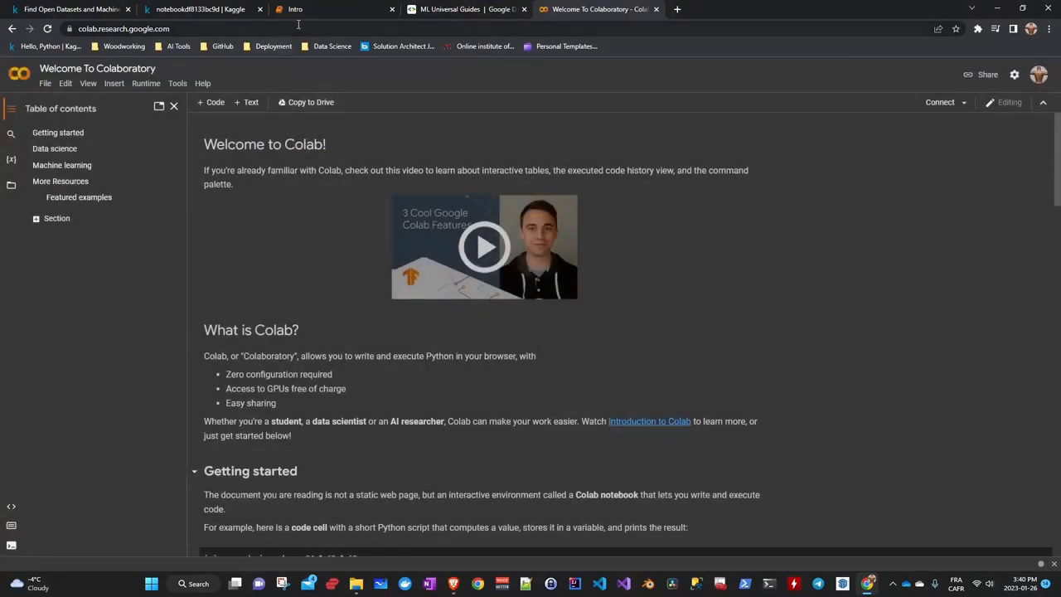
click(295, 10)
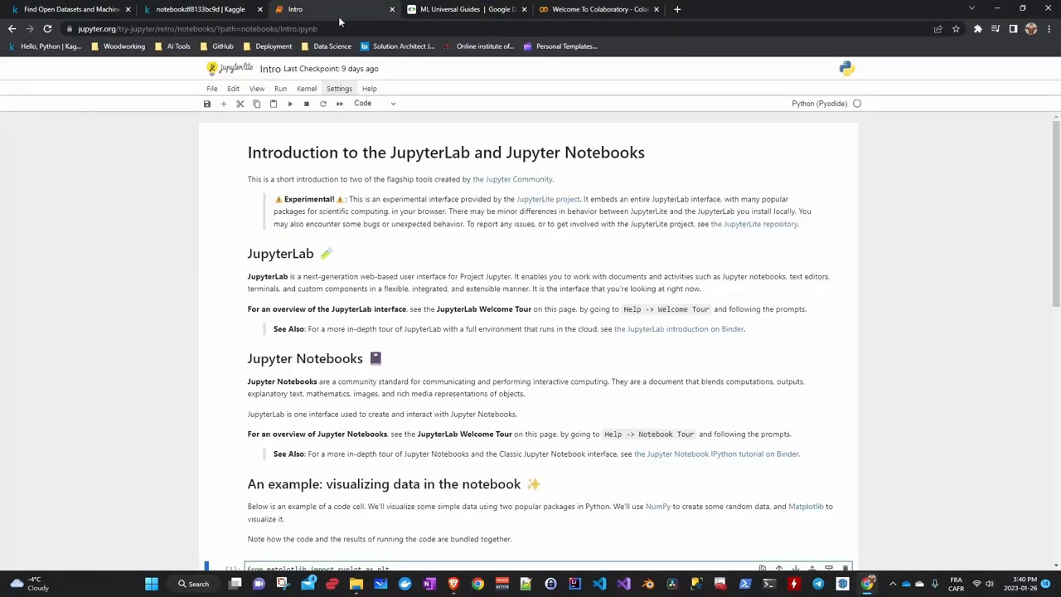
click(597, 10)
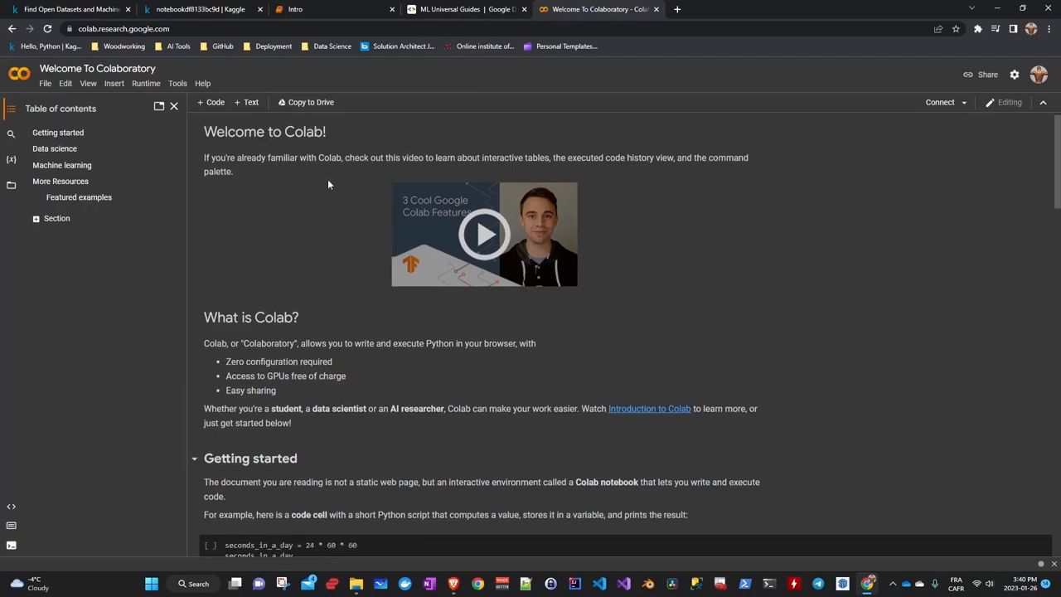
scroll(down, 3)
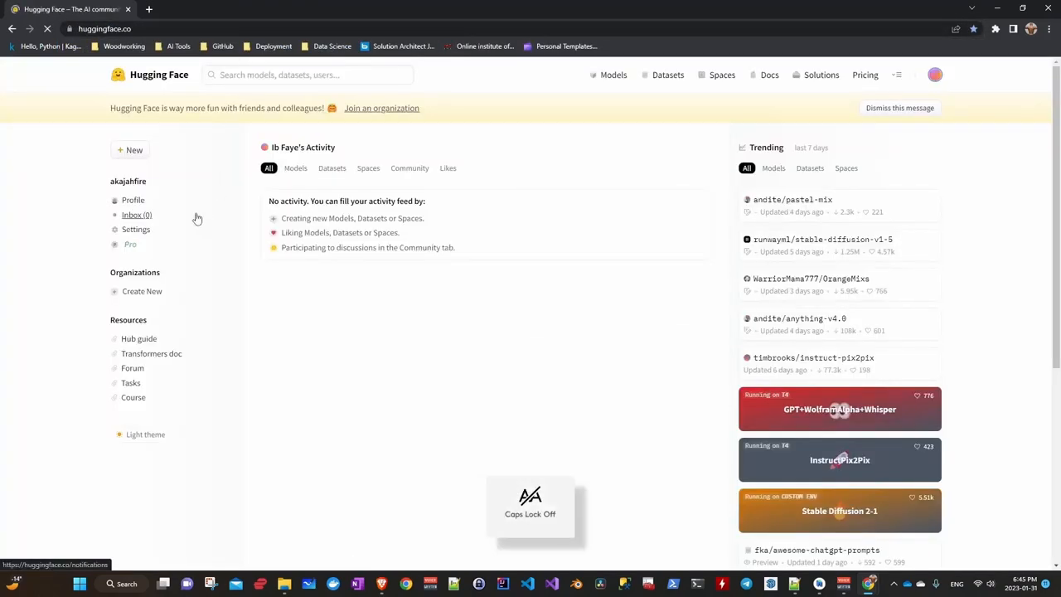
- Show the community Spaces gallery sorted by Most Likes
click(721, 75)
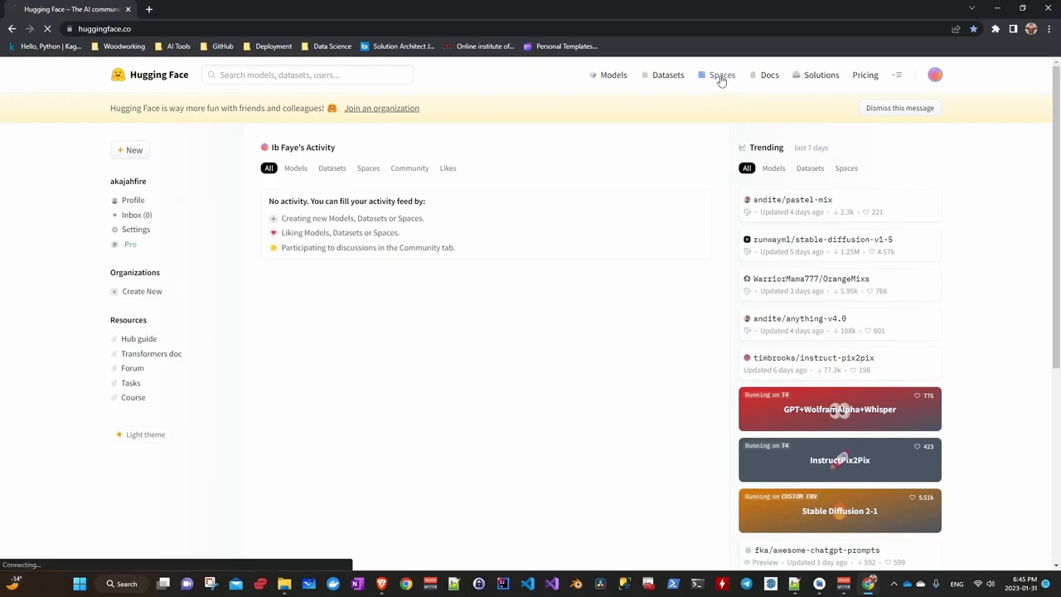
click(721, 75)
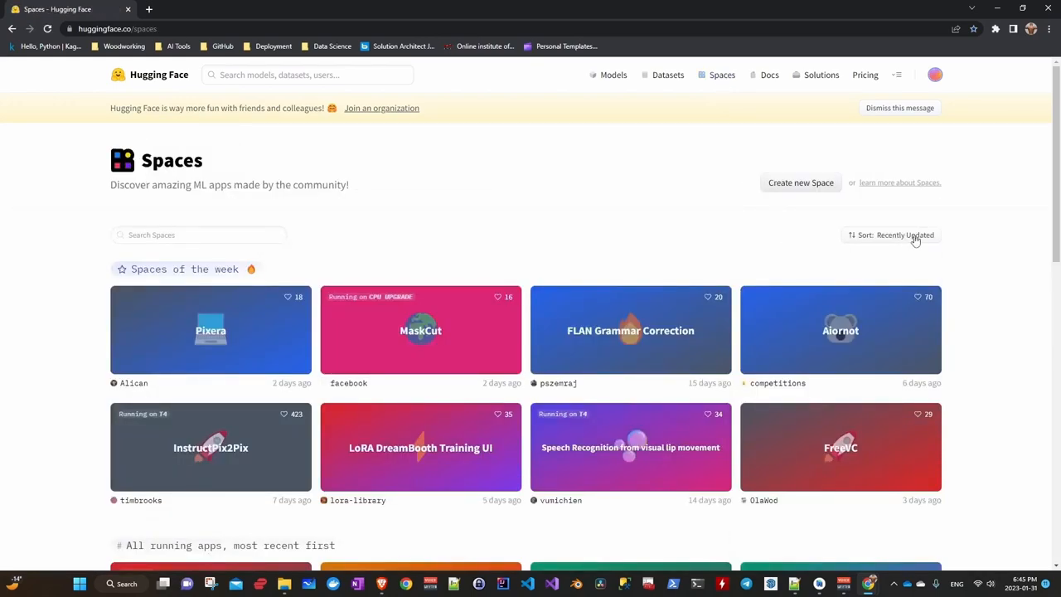
click(890, 235)
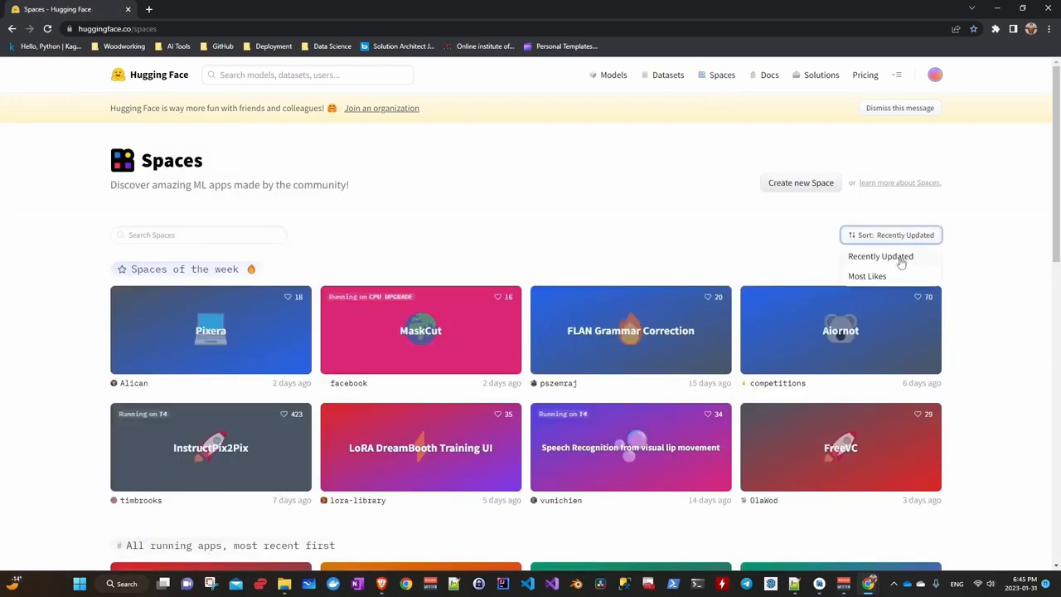
click(867, 275)
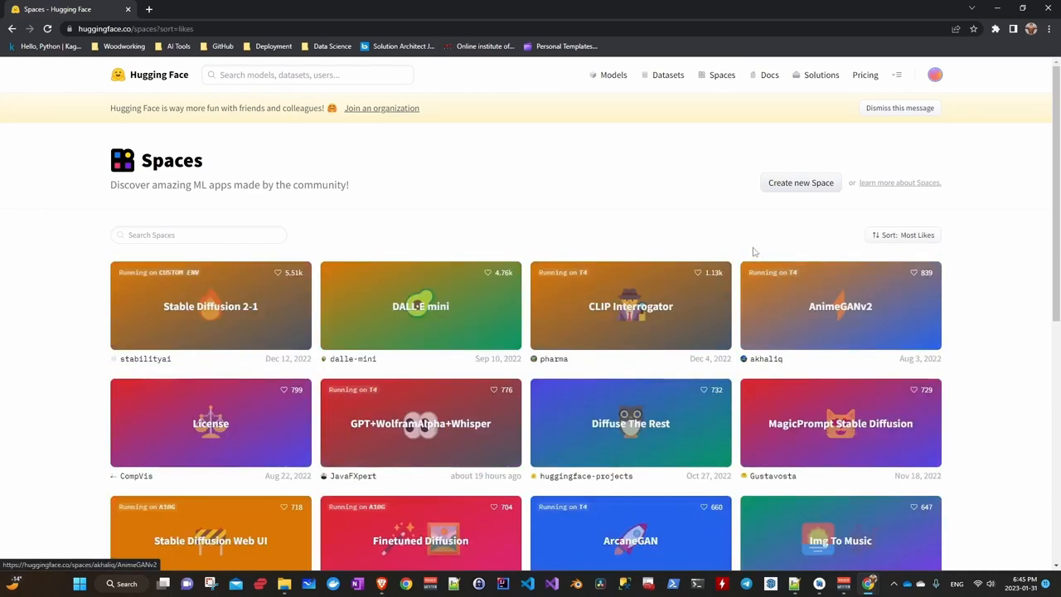
mouse_move(235, 310)
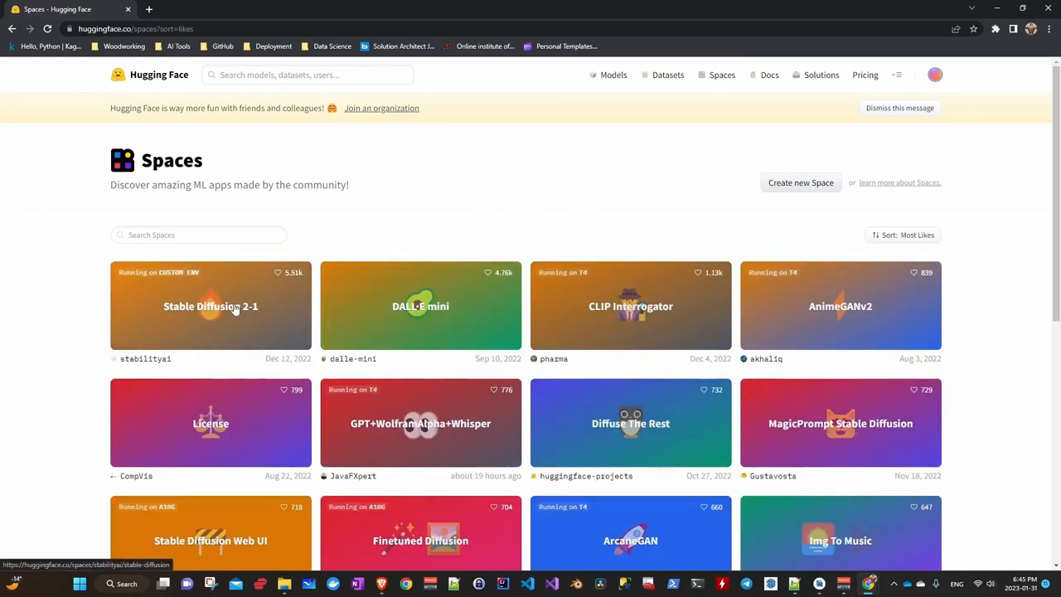
- Enter the prompt 'beautiful isle in the desert' in the Stable Diffusion 2.1 demo
click(209, 305)
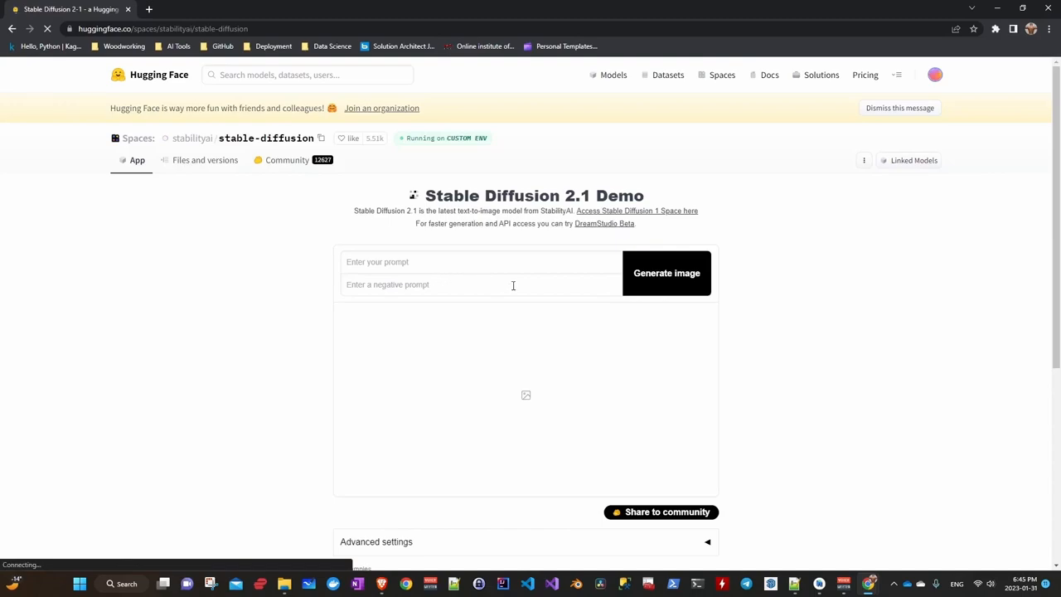
text(beautiful isle in the desert)
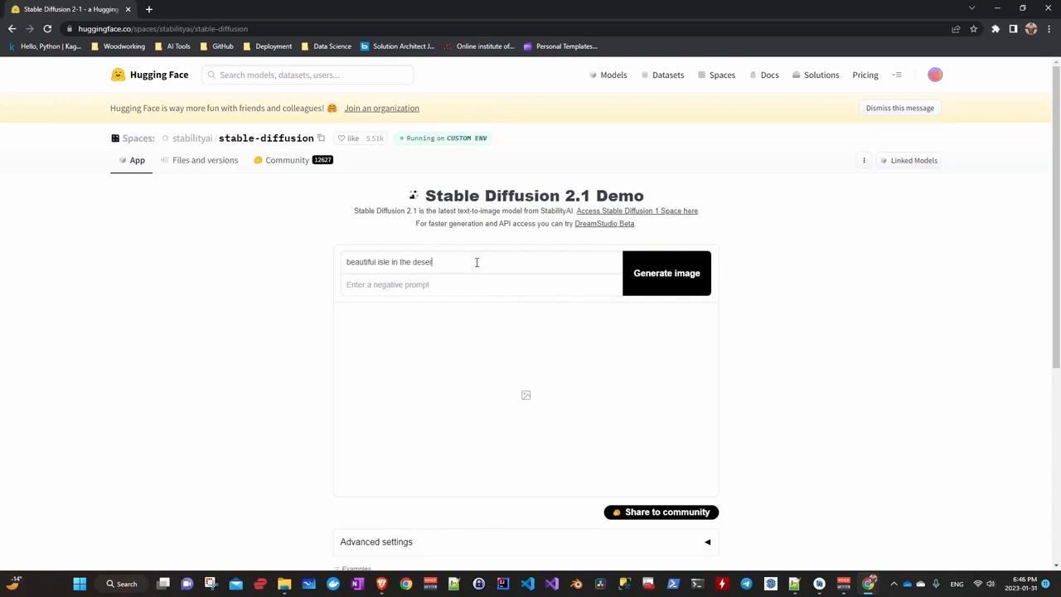